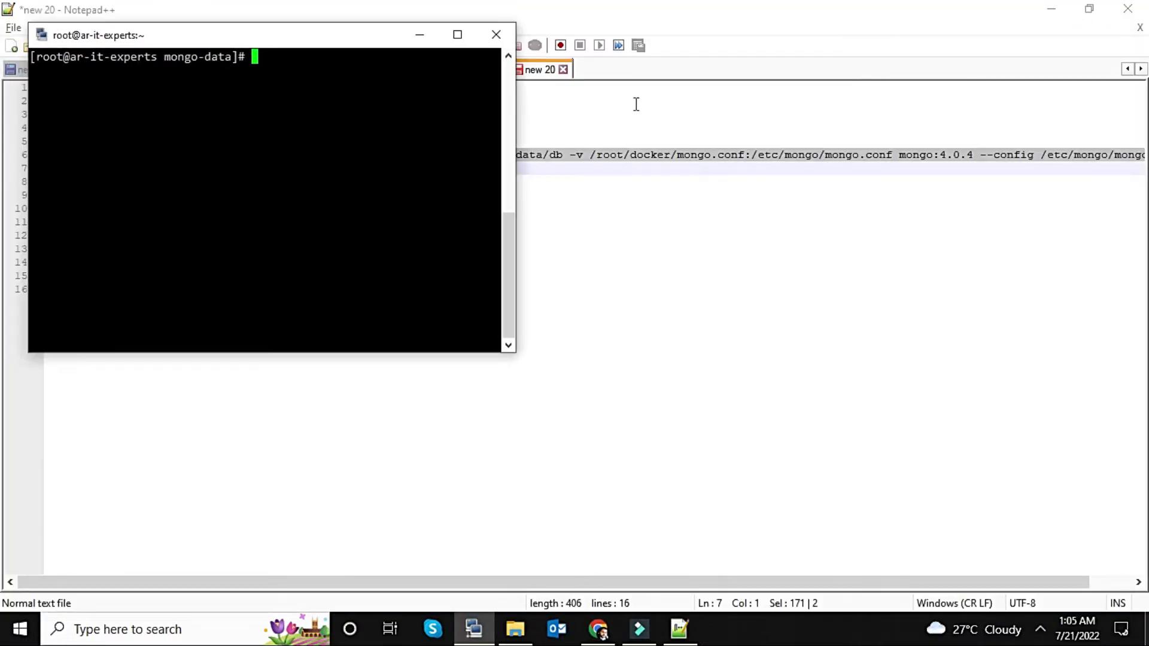
mouse_move(949, 455)
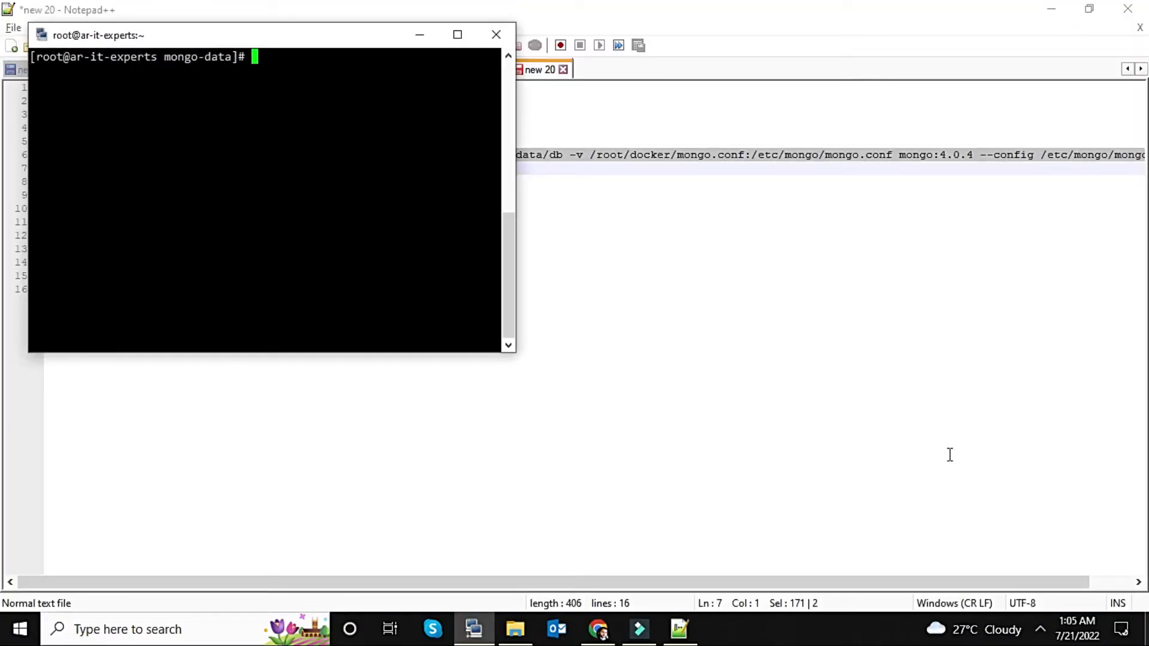
- Minimize PuTTY and select the mkdir command for the Mongo data directory in the notes
click(1040, 629)
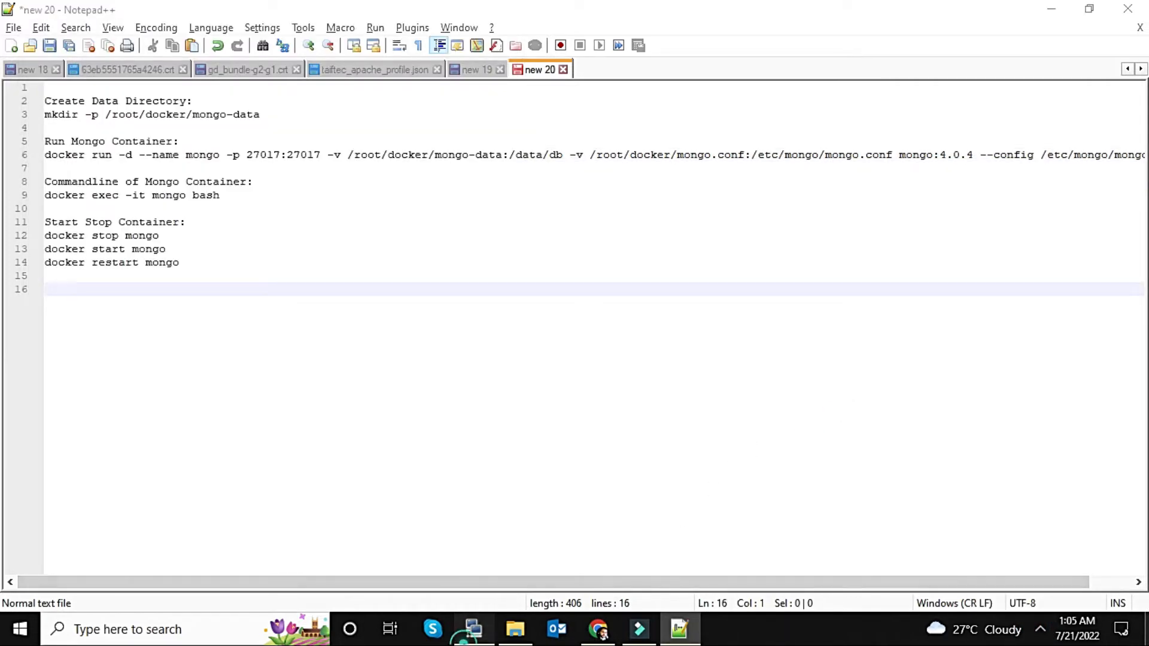
click(411, 27)
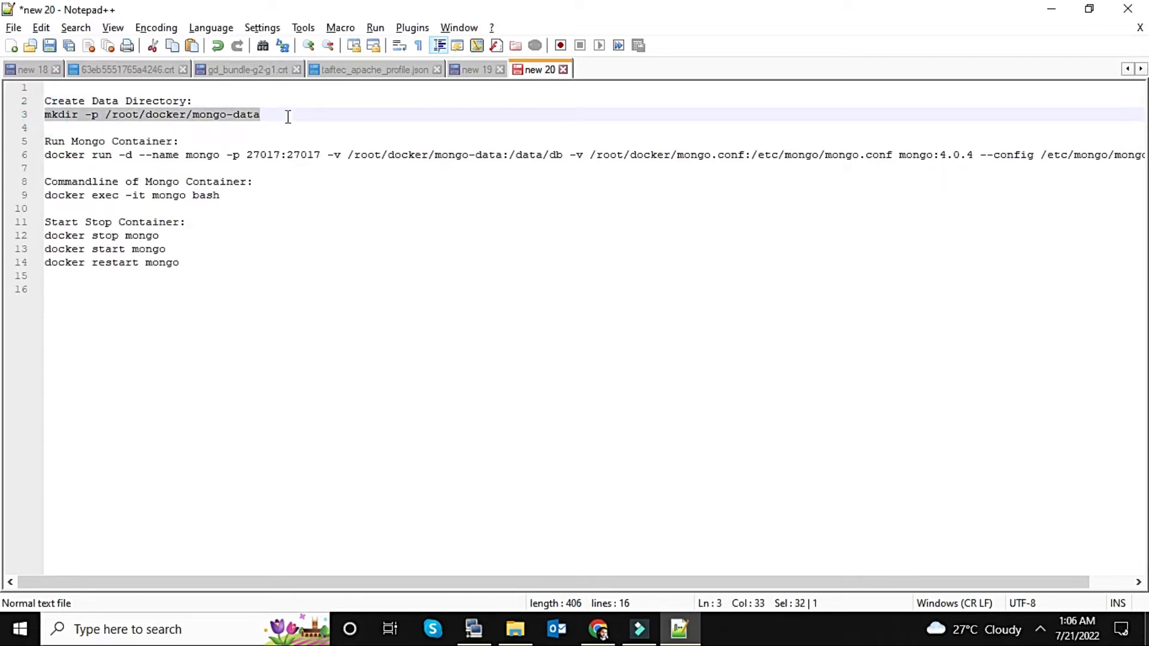
mouse_move(484, 620)
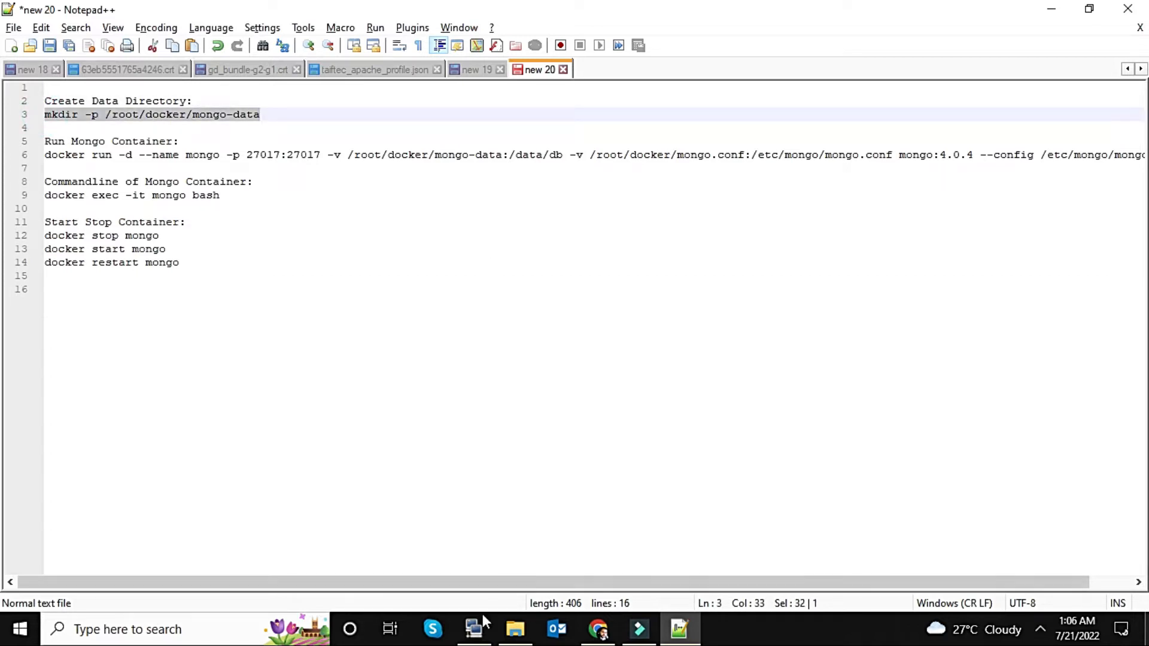
- Run the pasted mkdir, then cd into /root/docker/mongo-data in a maximized PuTTY window
click(474, 629)
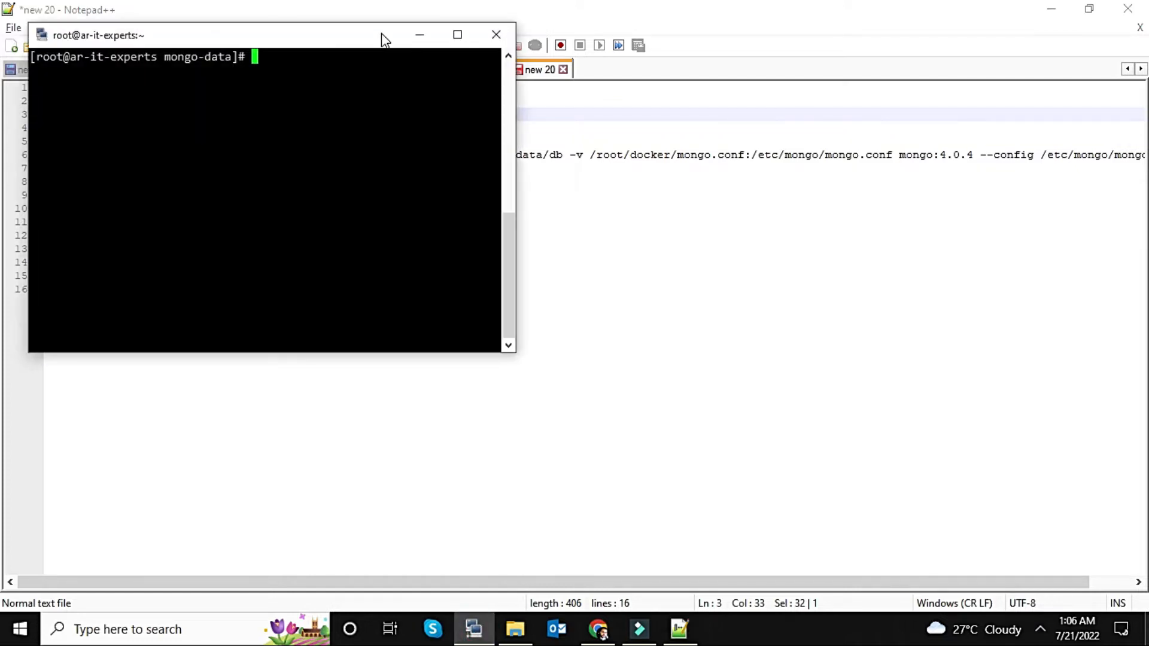
click(457, 35)
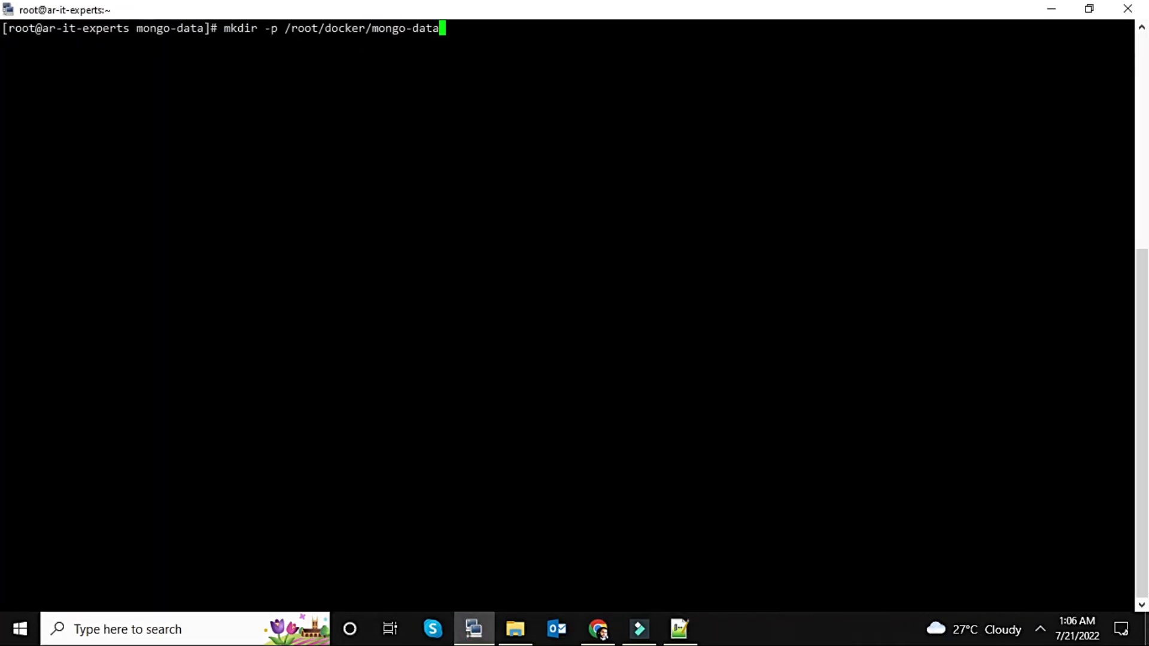
key(Return)
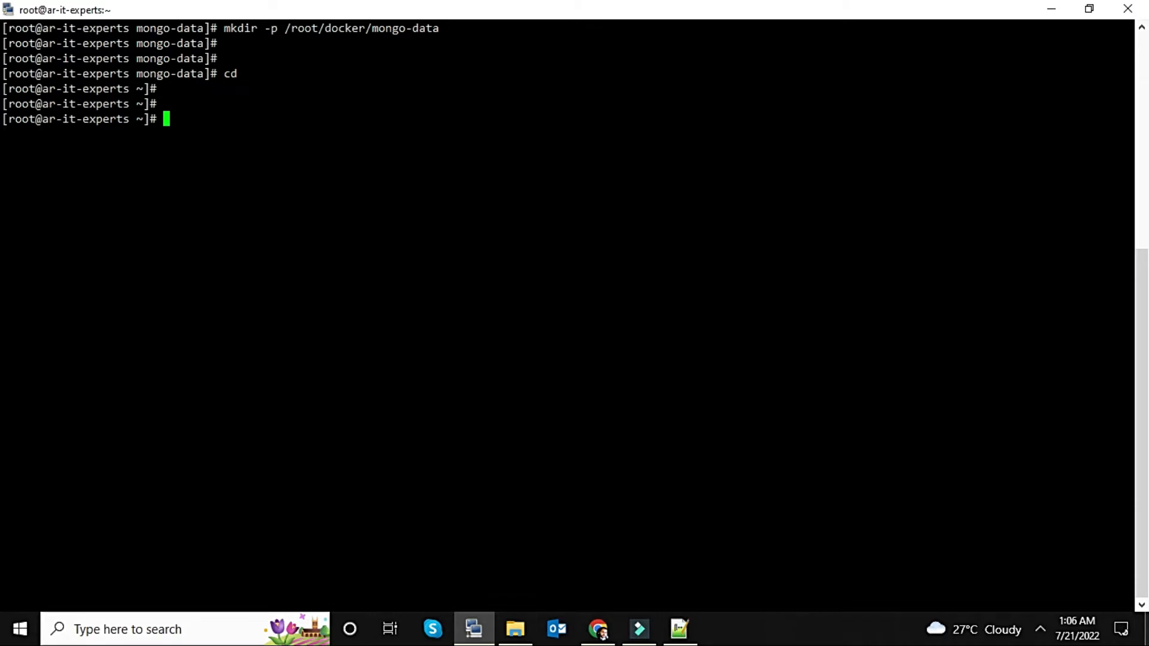
double_click(372, 28)
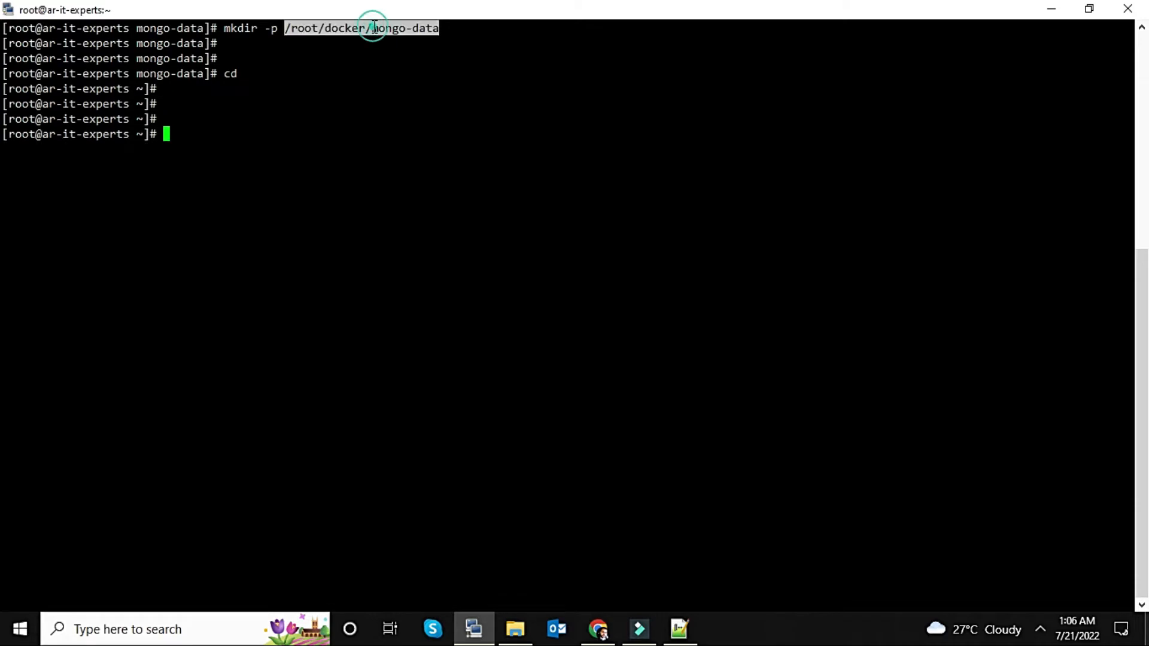
text(cd /root/docker/mongo-data)
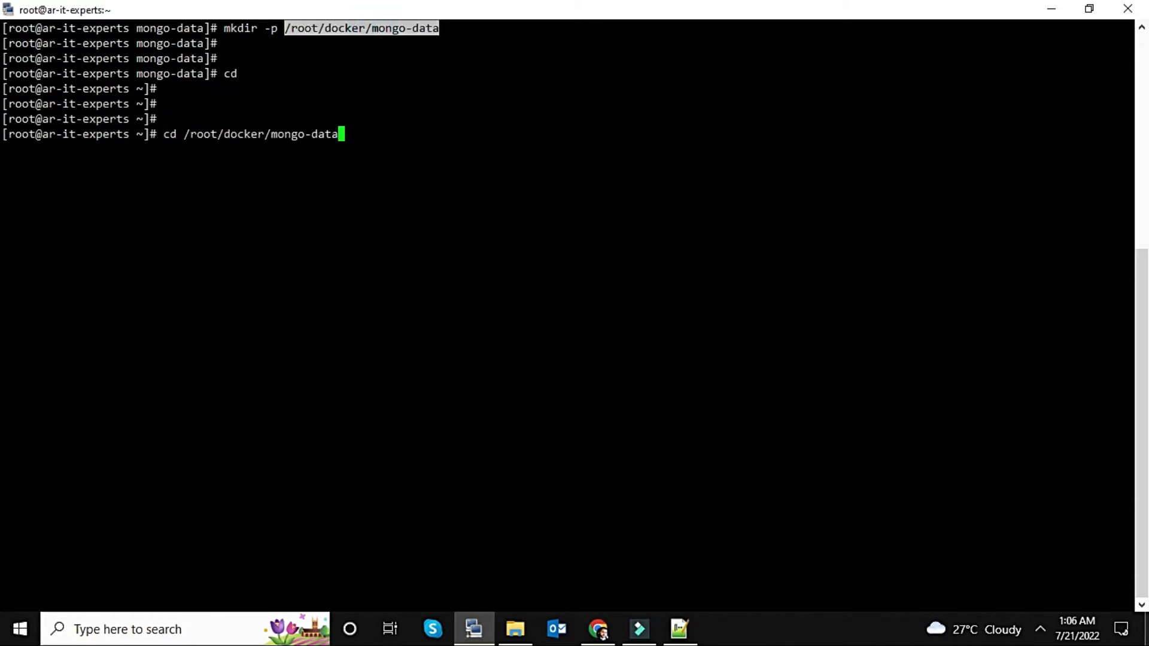
key(Return)
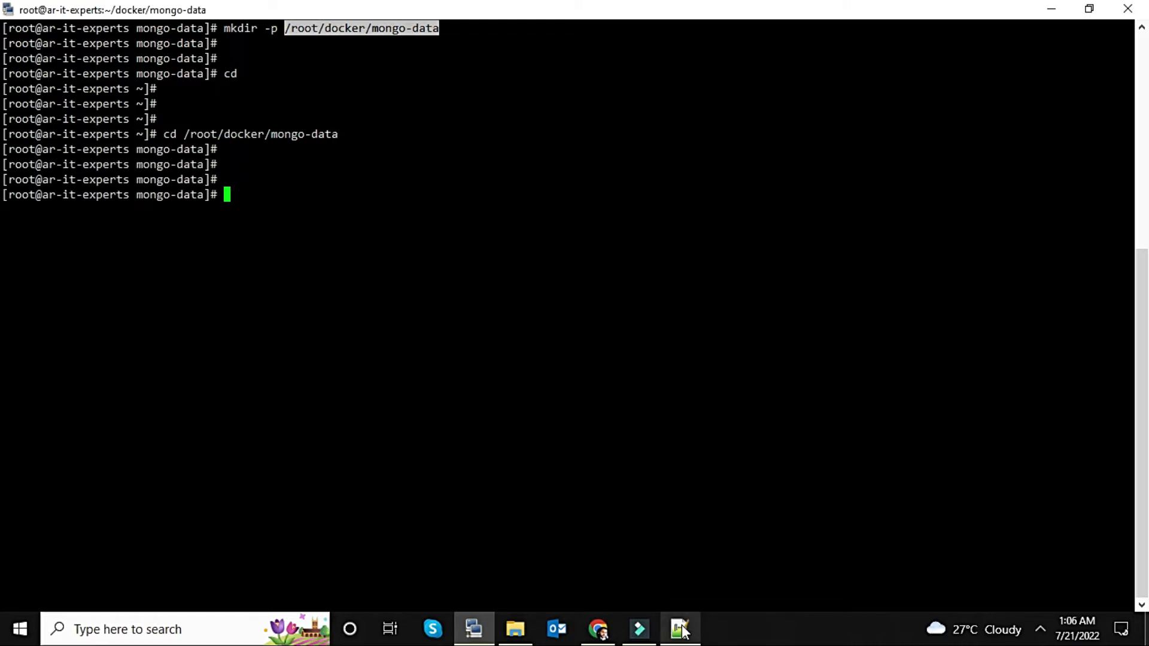
- Review the detached option and host data volume path in the docker run line of the notes
click(678, 629)
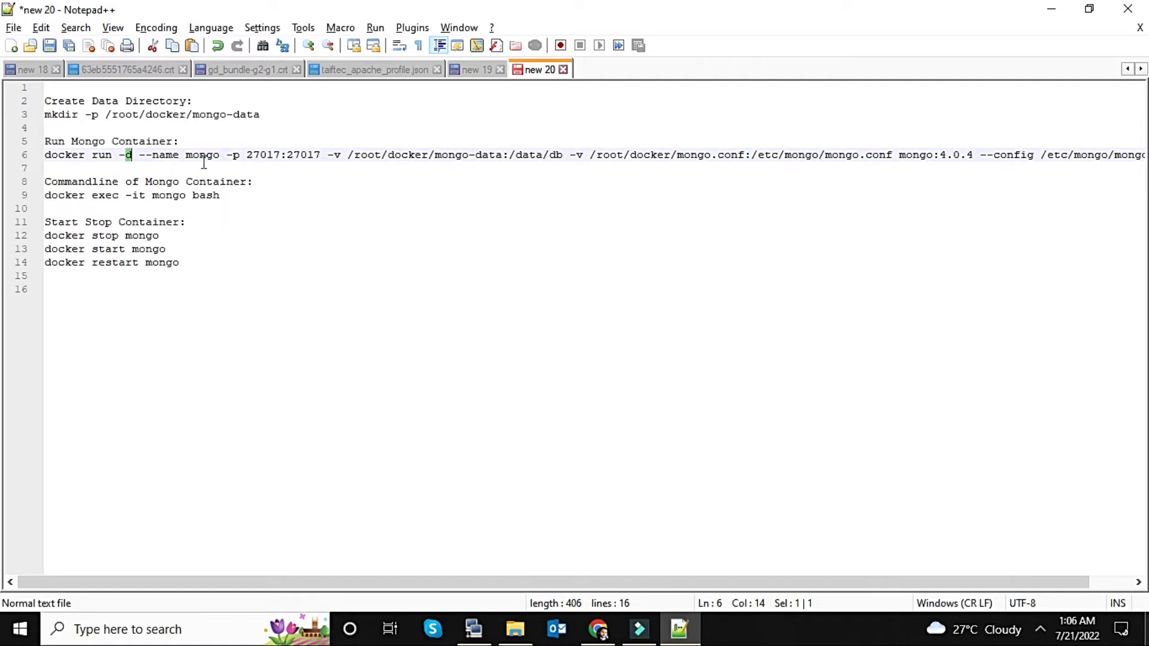
double_click(202, 155)
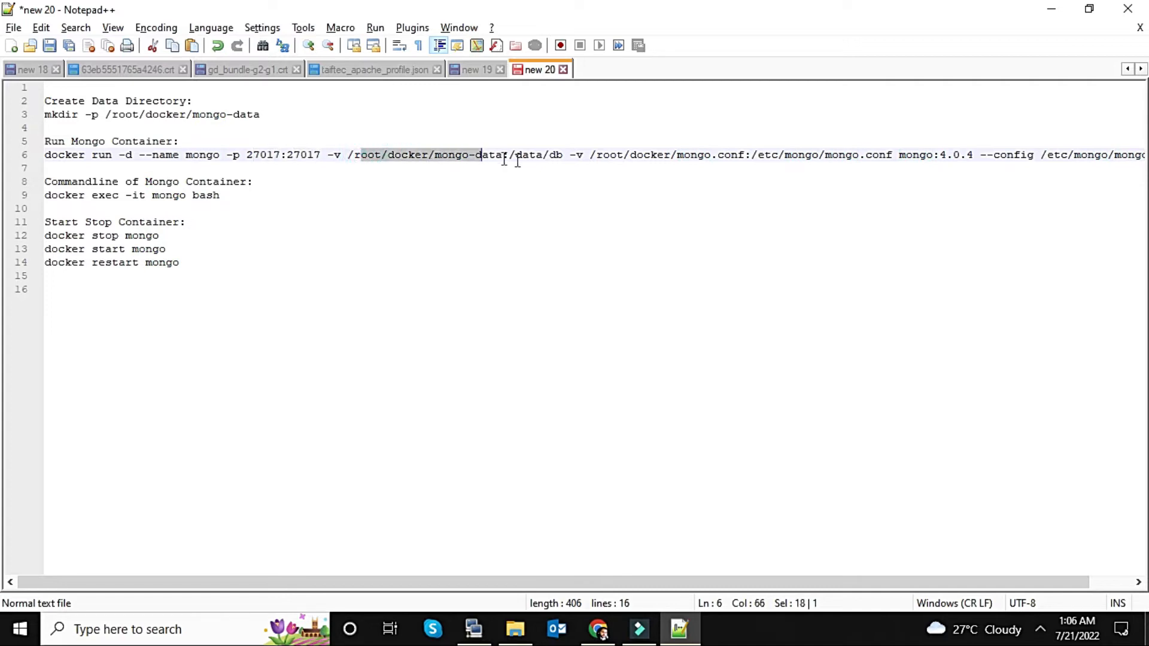
click(616, 154)
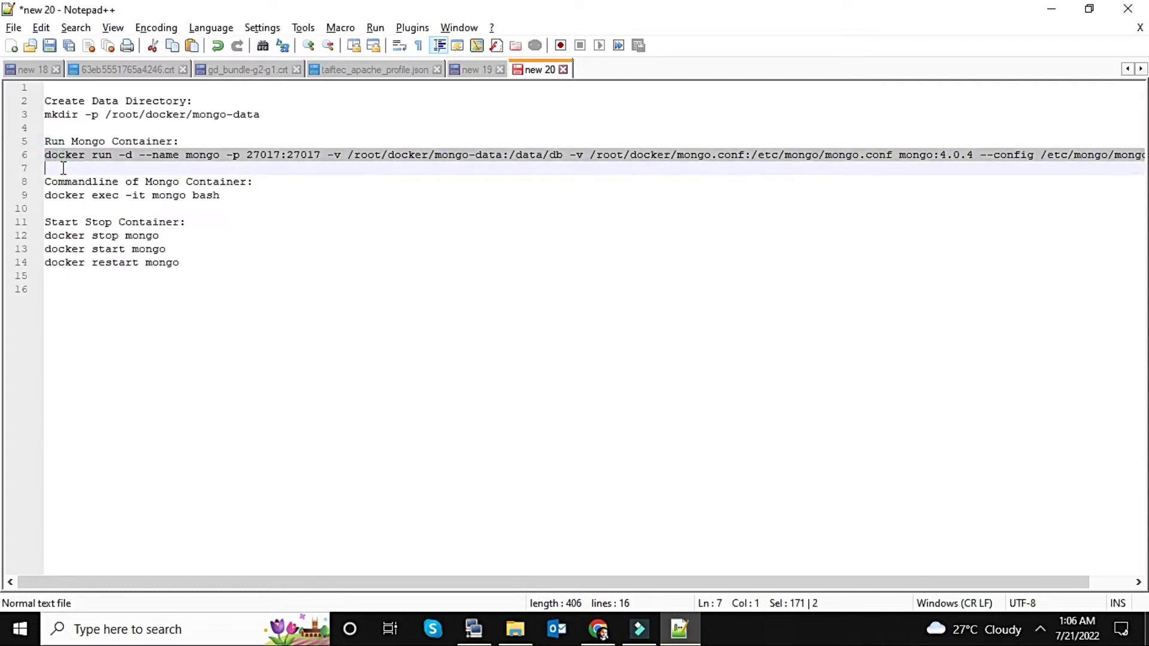
- Run the docker run command, then docker ps showing mongo:4.0.4 up with port 27017 published
click(473, 629)
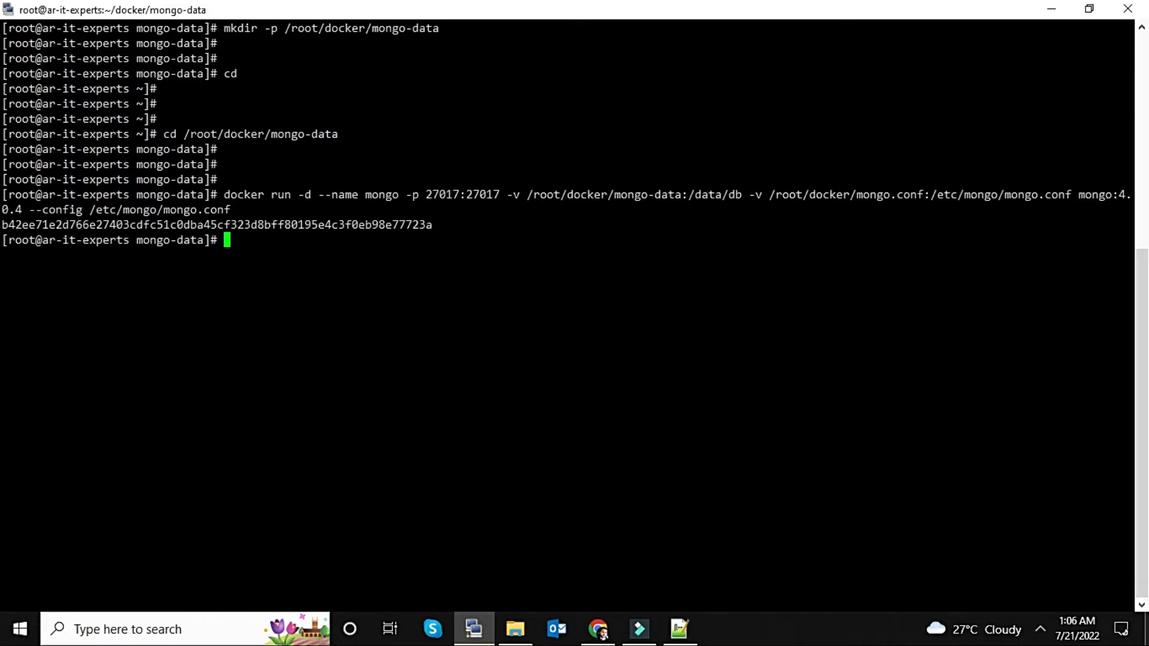
key(Return)
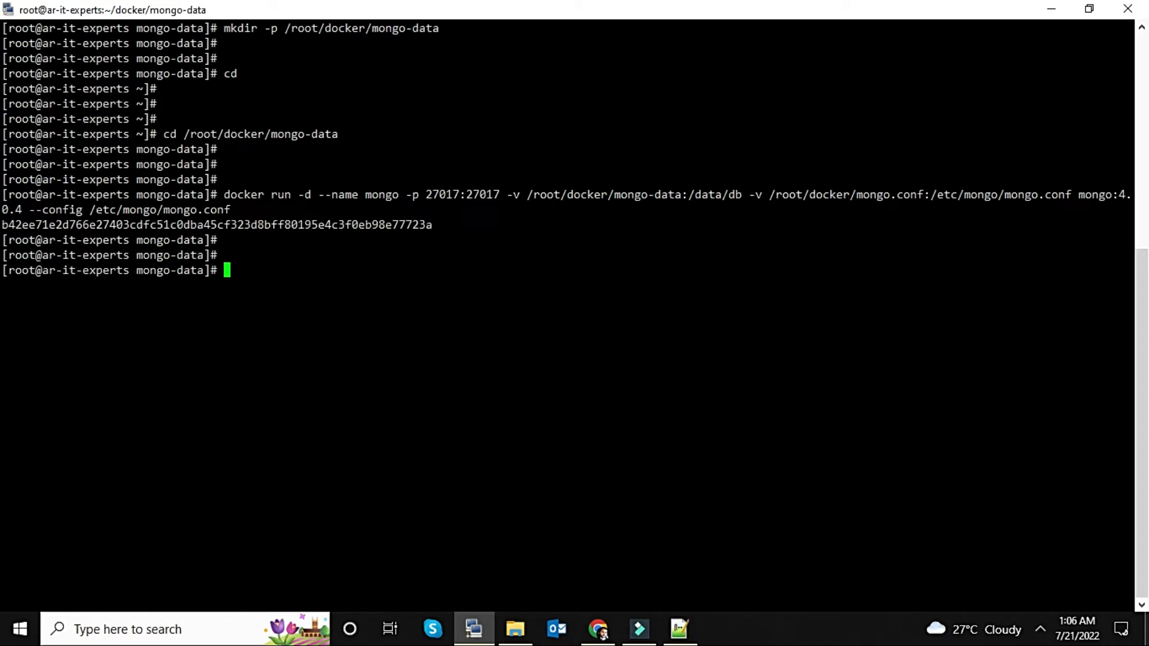
key(Return)
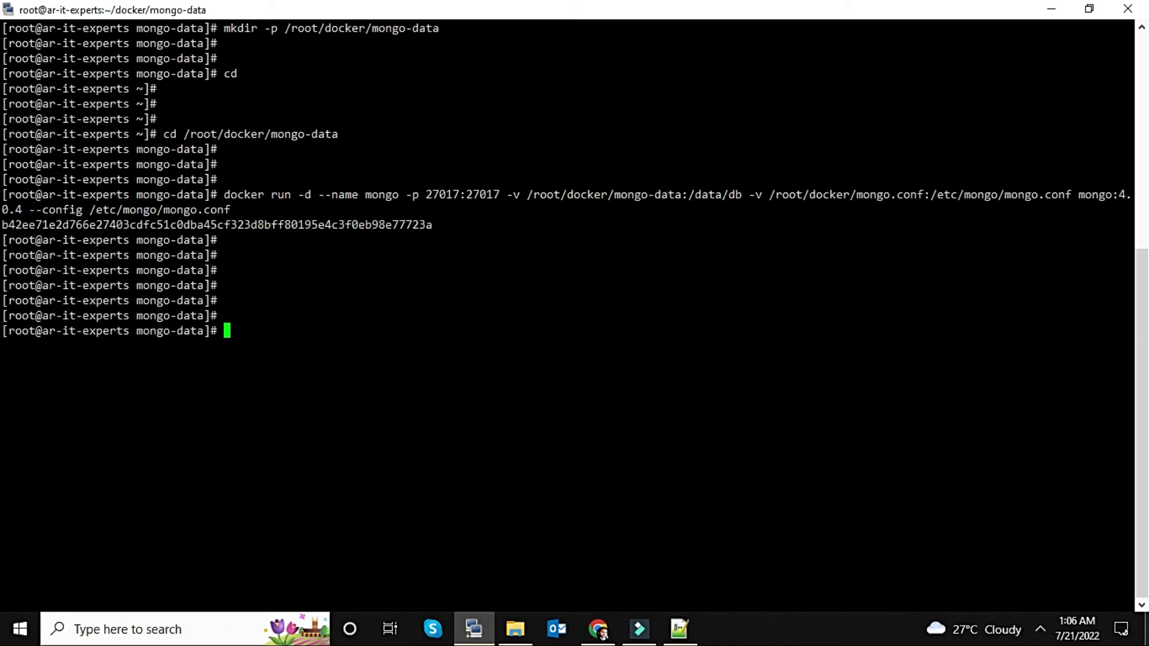
text(docke)
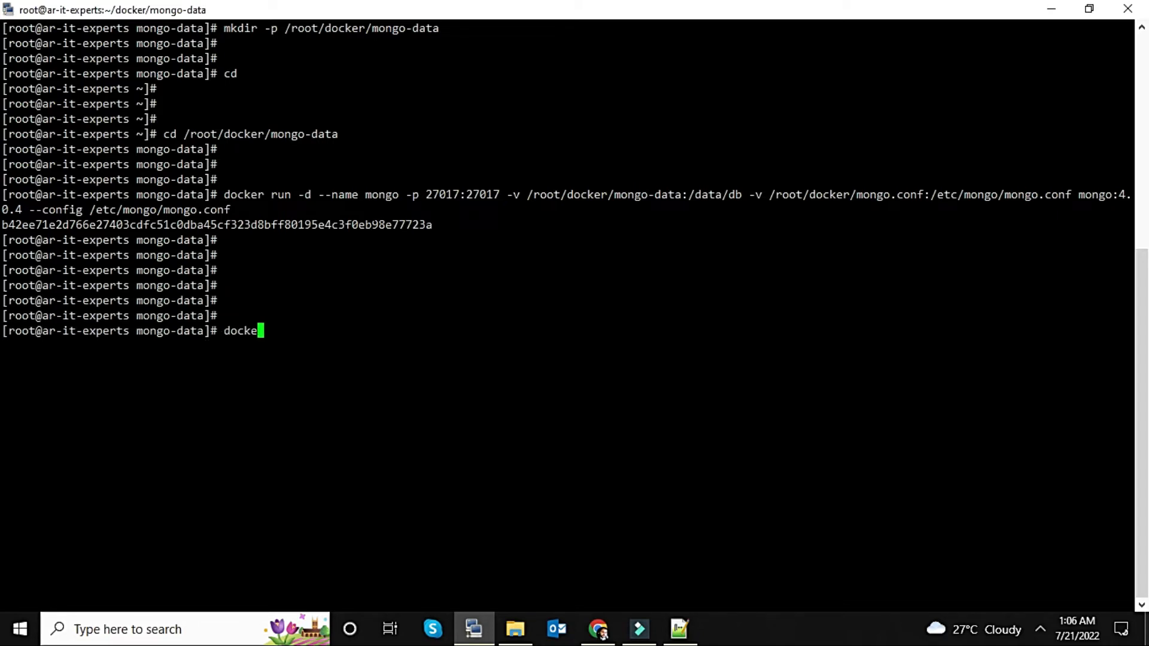
text(r)
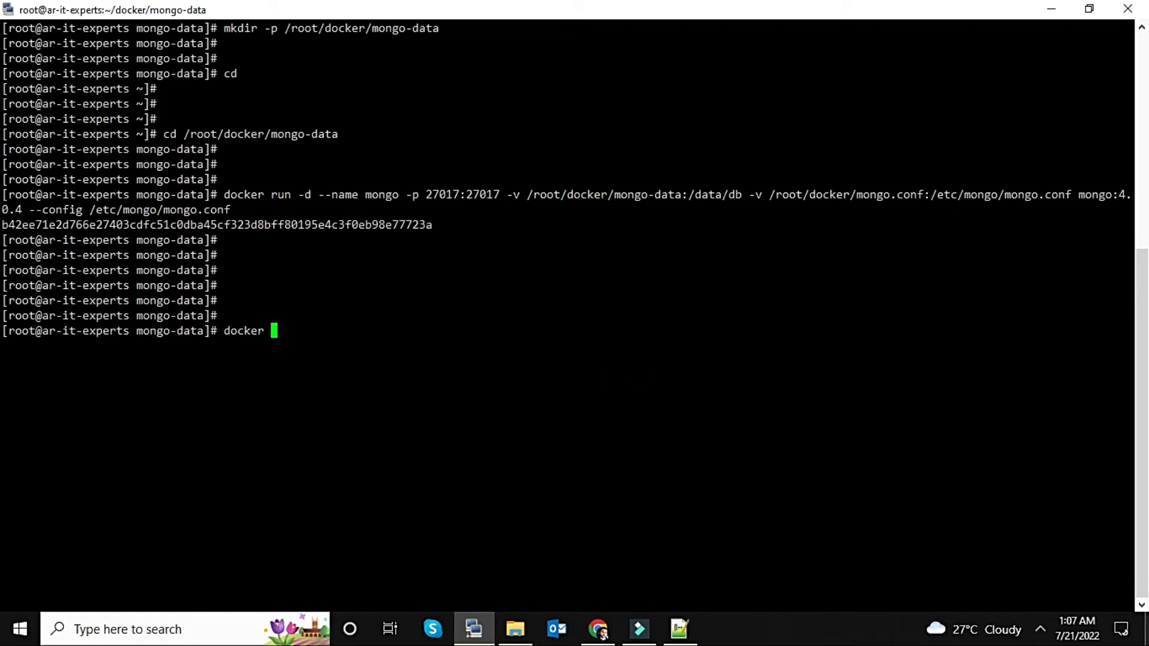
text(ps)
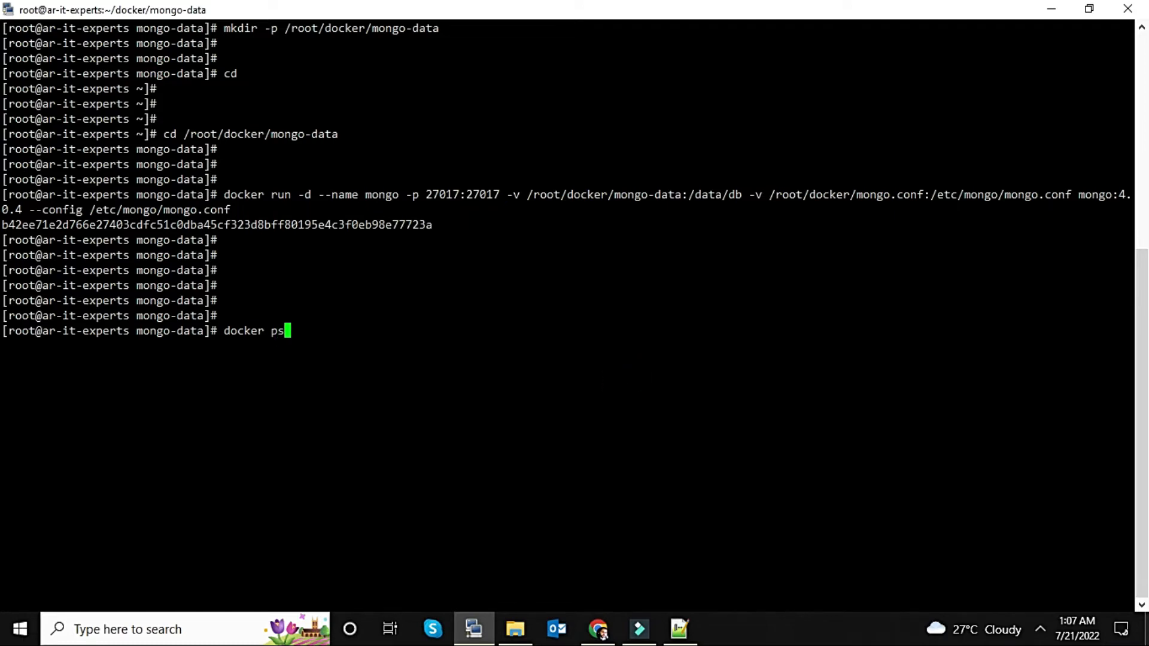
key(Return)
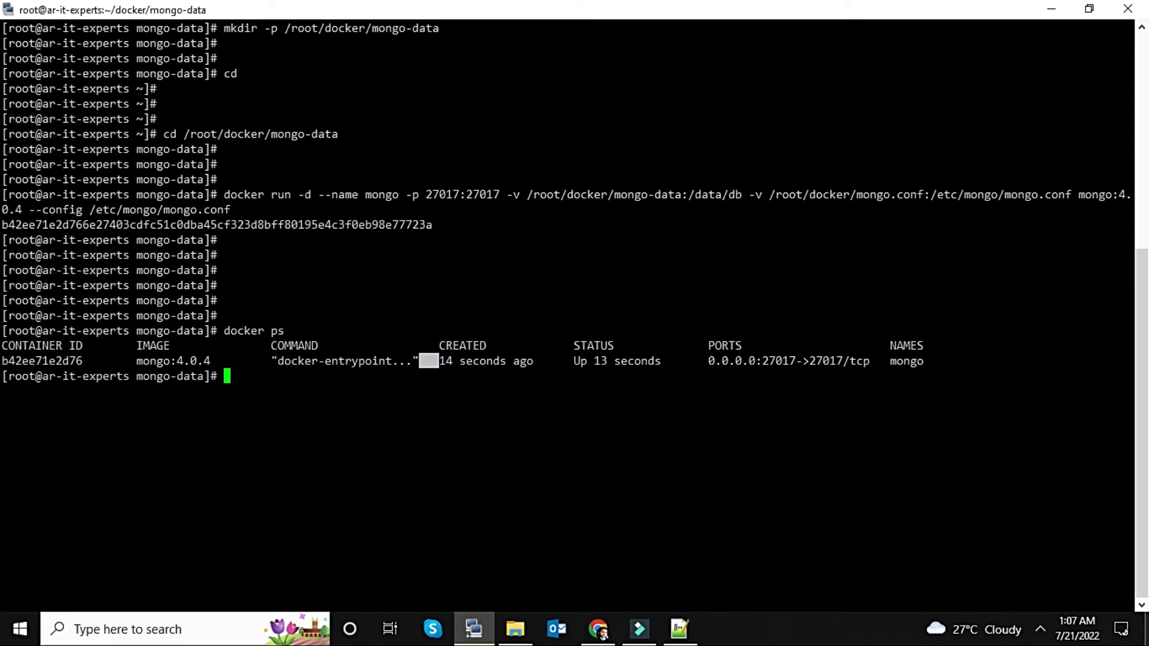
mouse_move(762, 360)
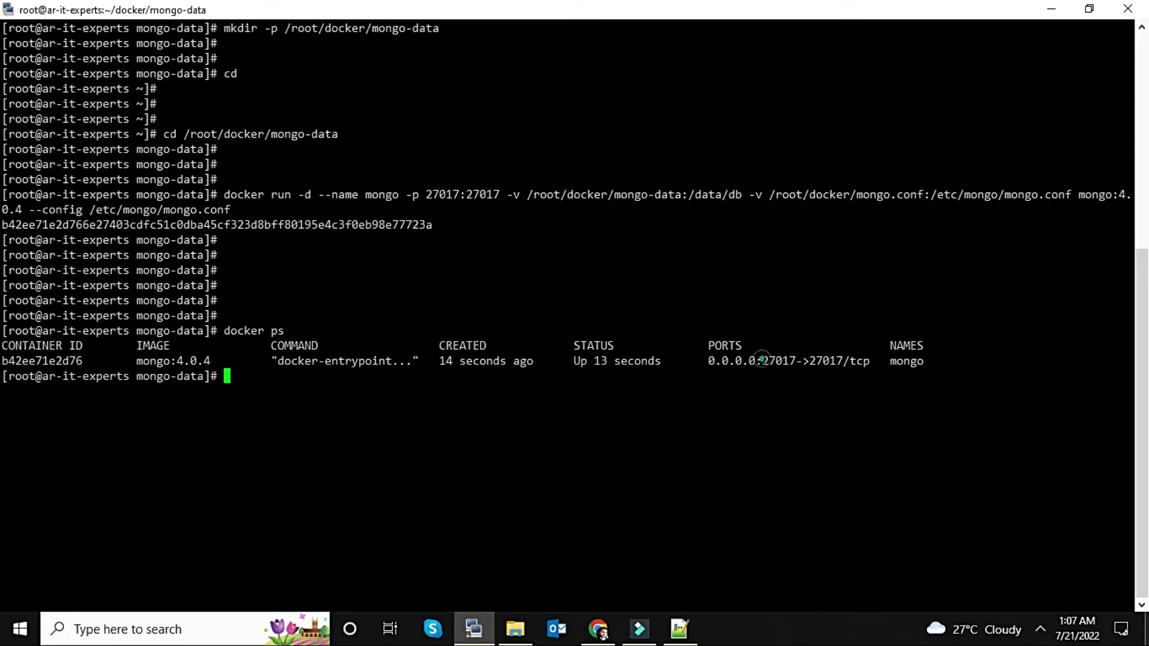
double_click(778, 360)
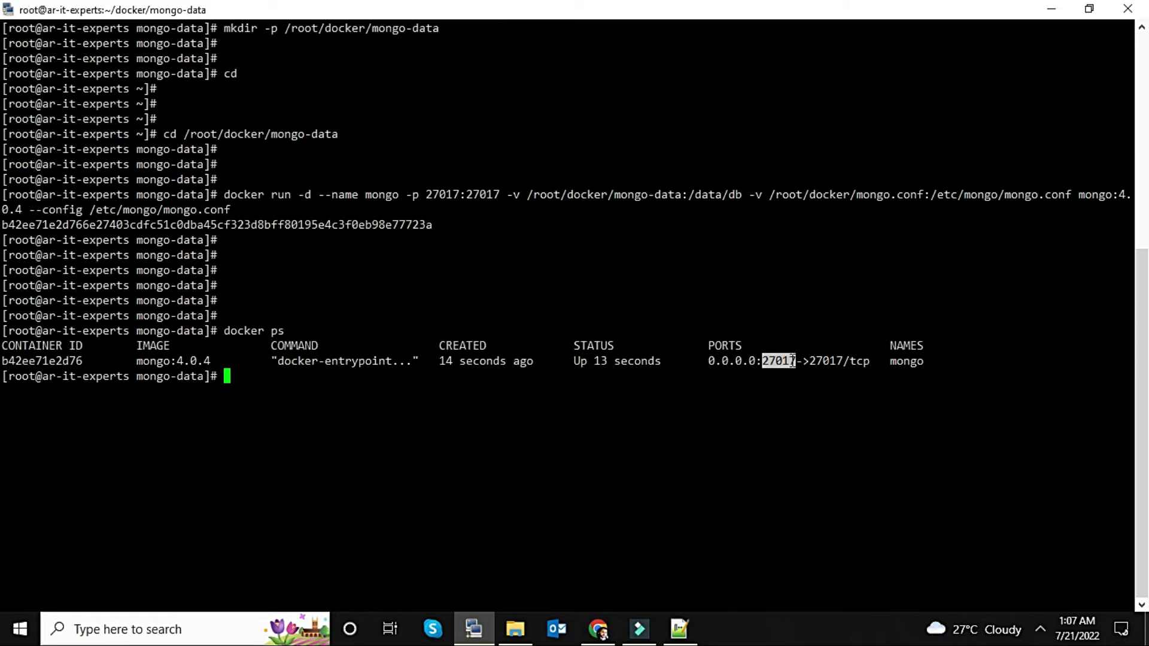
key(Return)
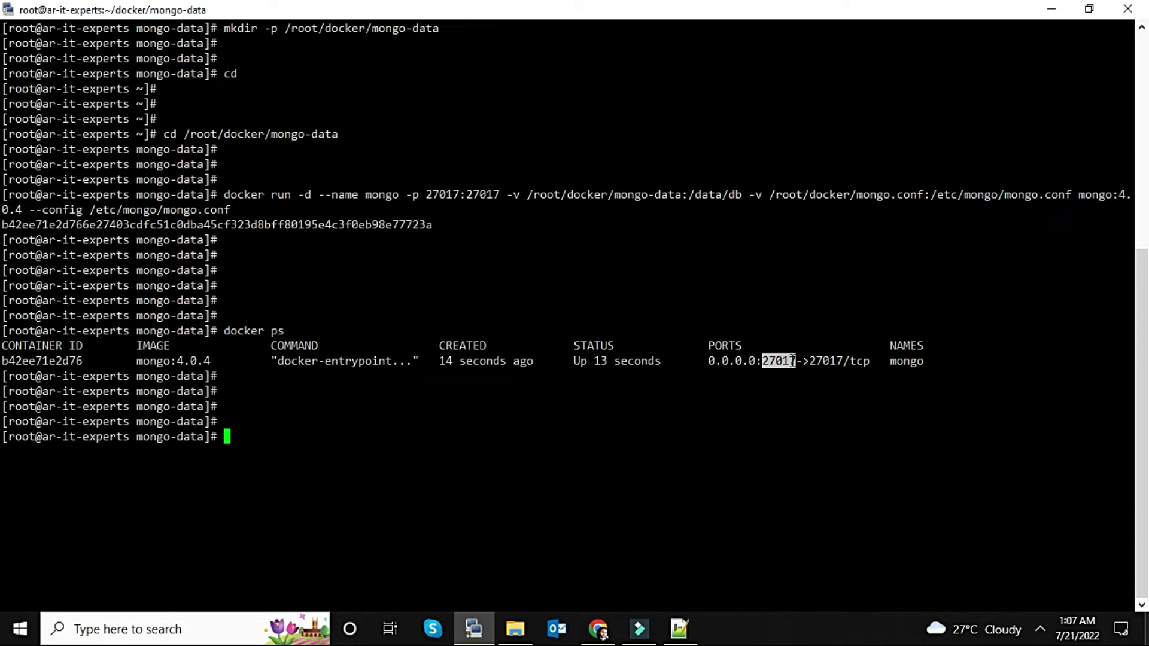
- Stop the mongo container and confirm with docker ps that nothing is running
text(docker)
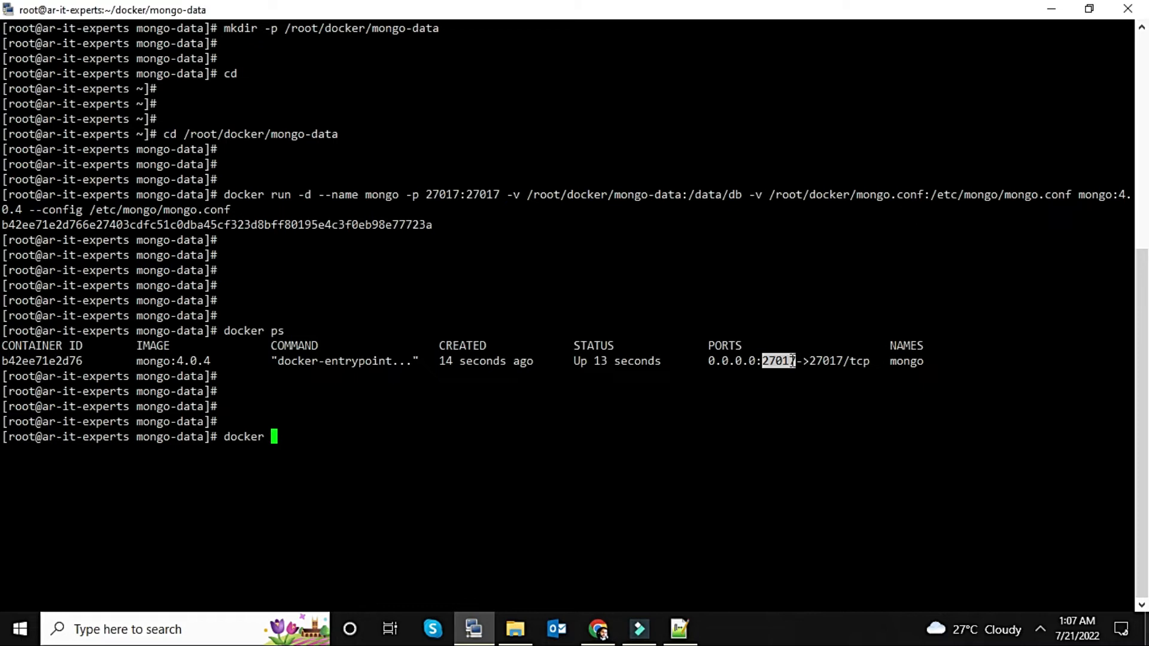
text(stop)
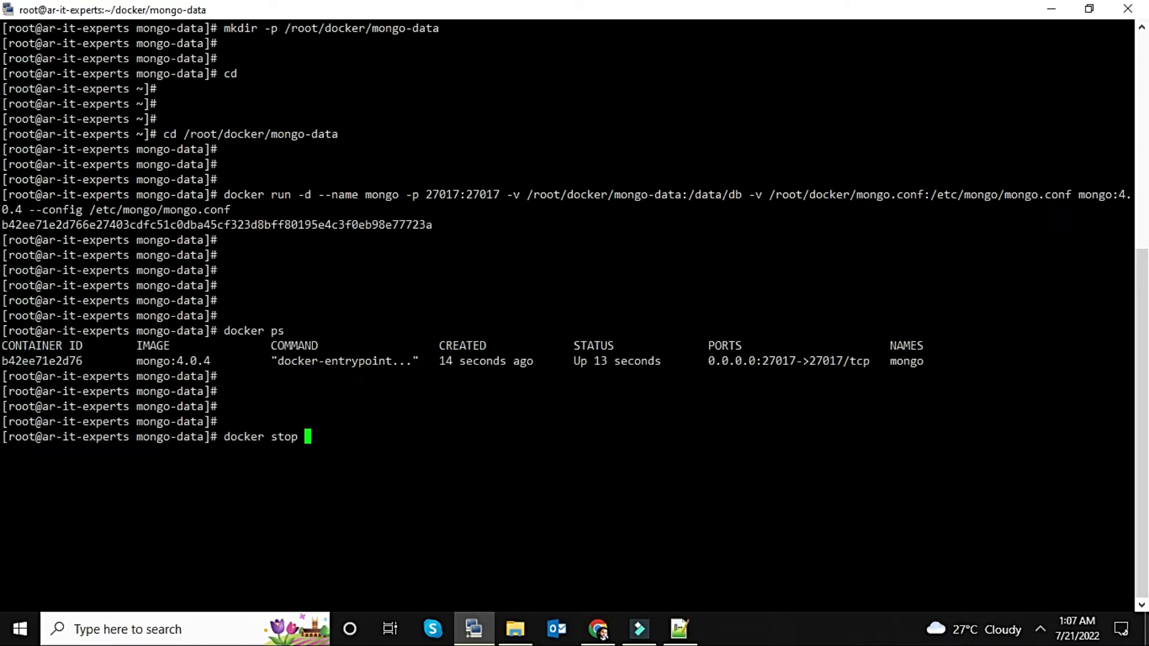
text(mongo)
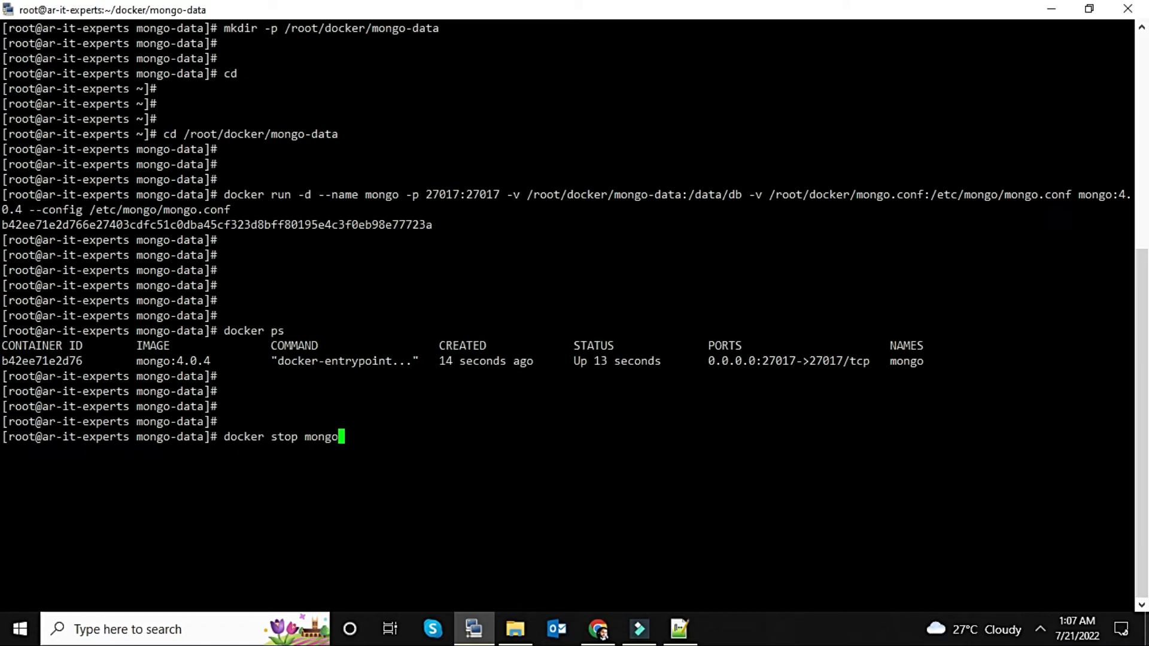
key(Return)
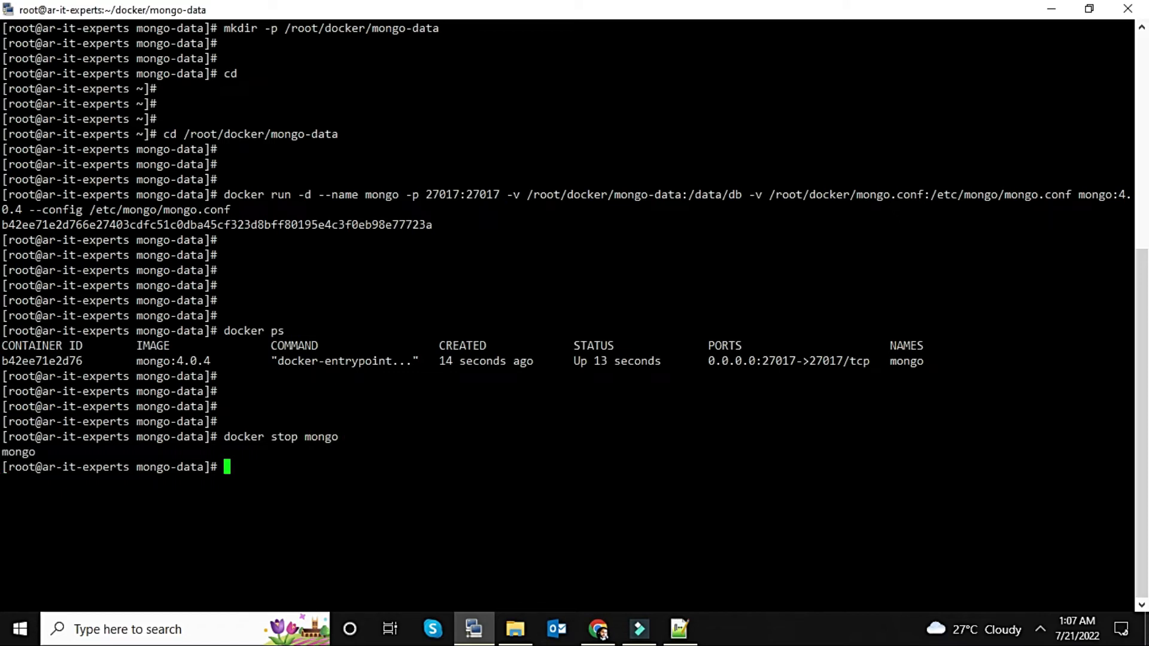
text(docker ps)
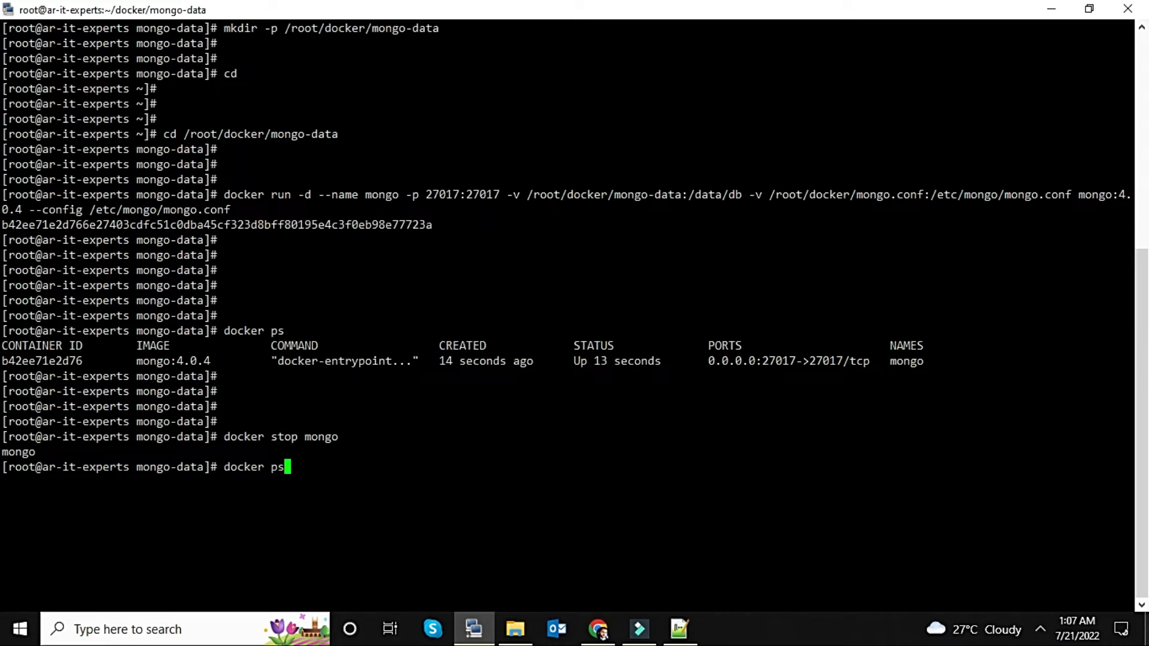
key(Return)
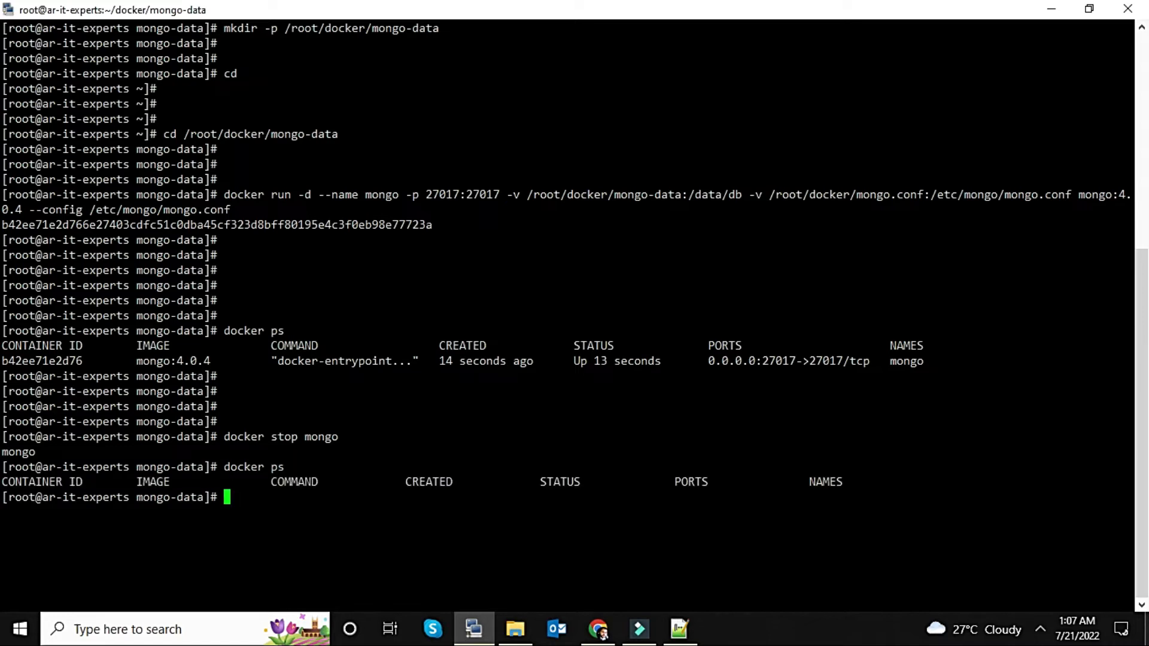
- Start the mongo container again, returning its name
text(docker stop mongo)
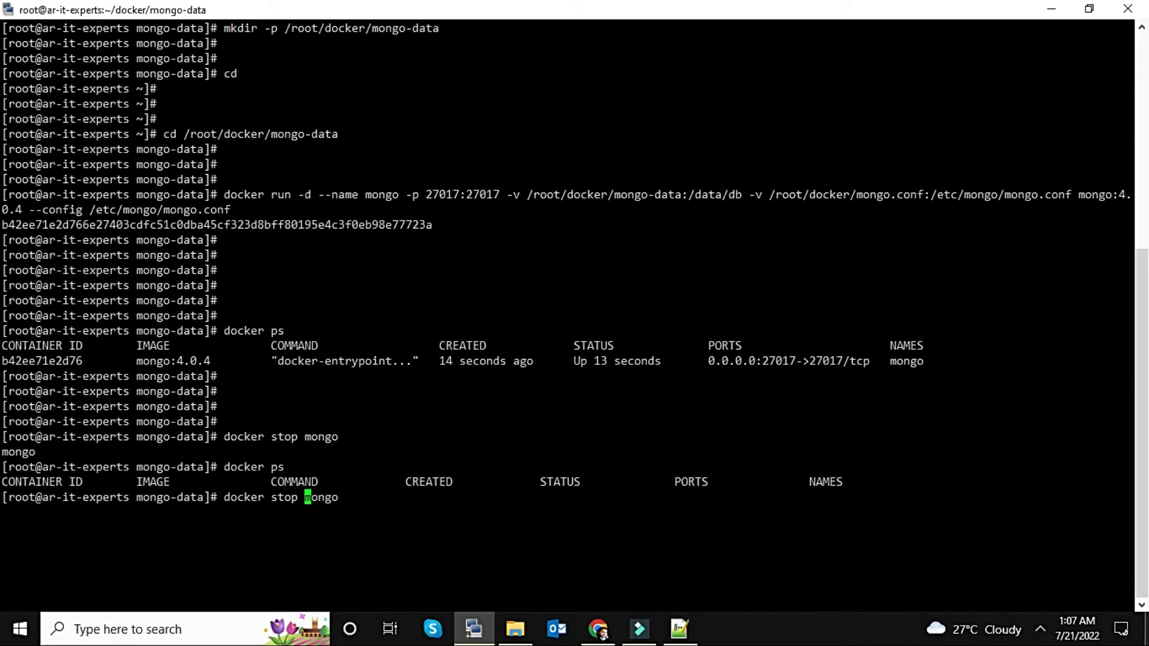
key(Return)
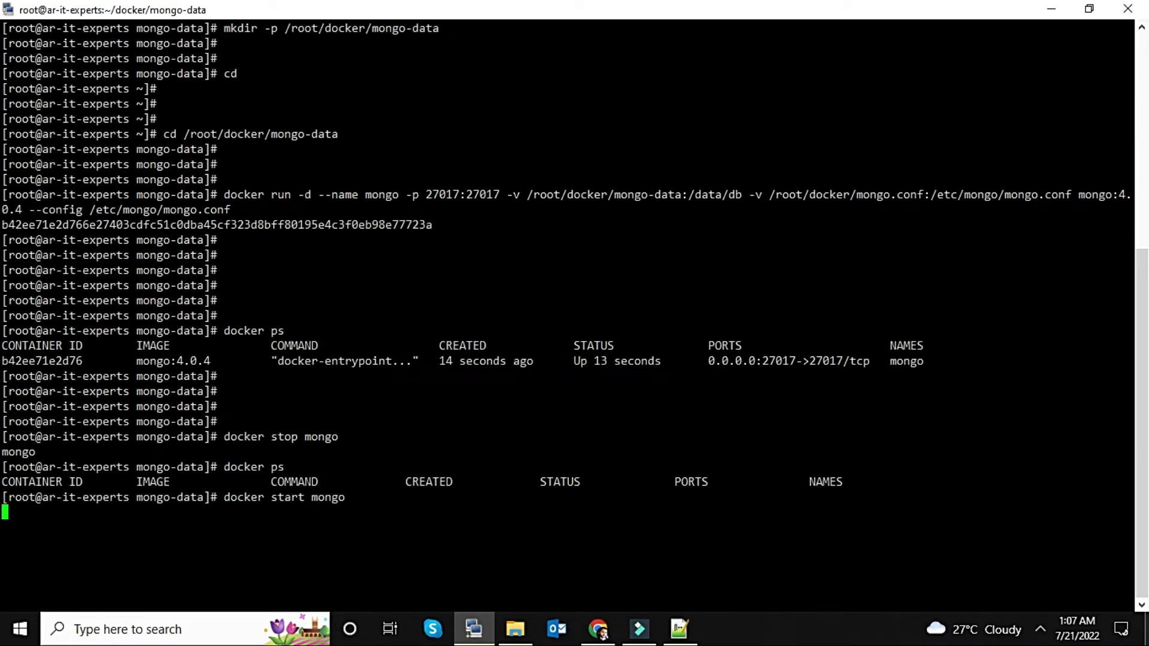
key(Return)
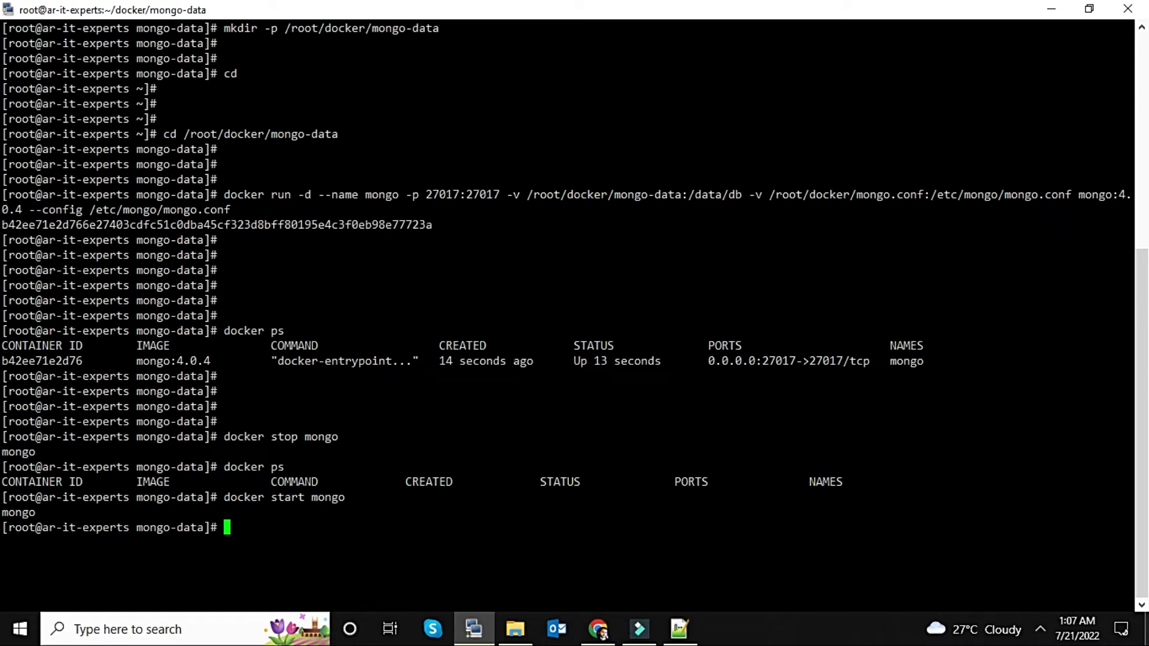
click(678, 628)
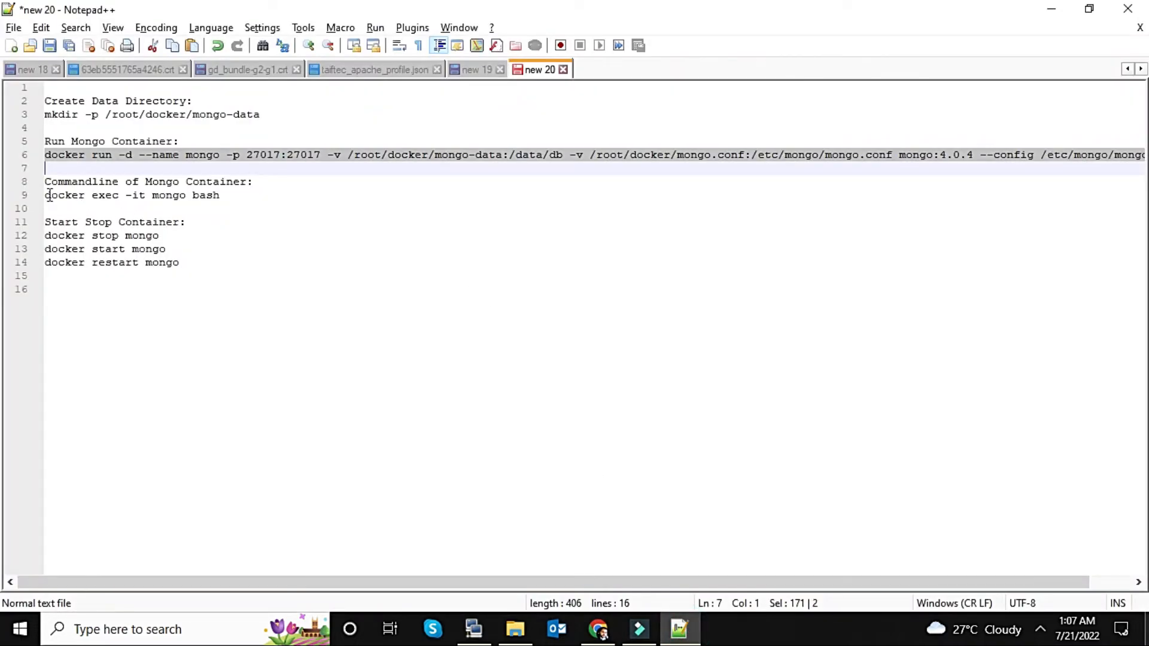
double_click(66, 195)
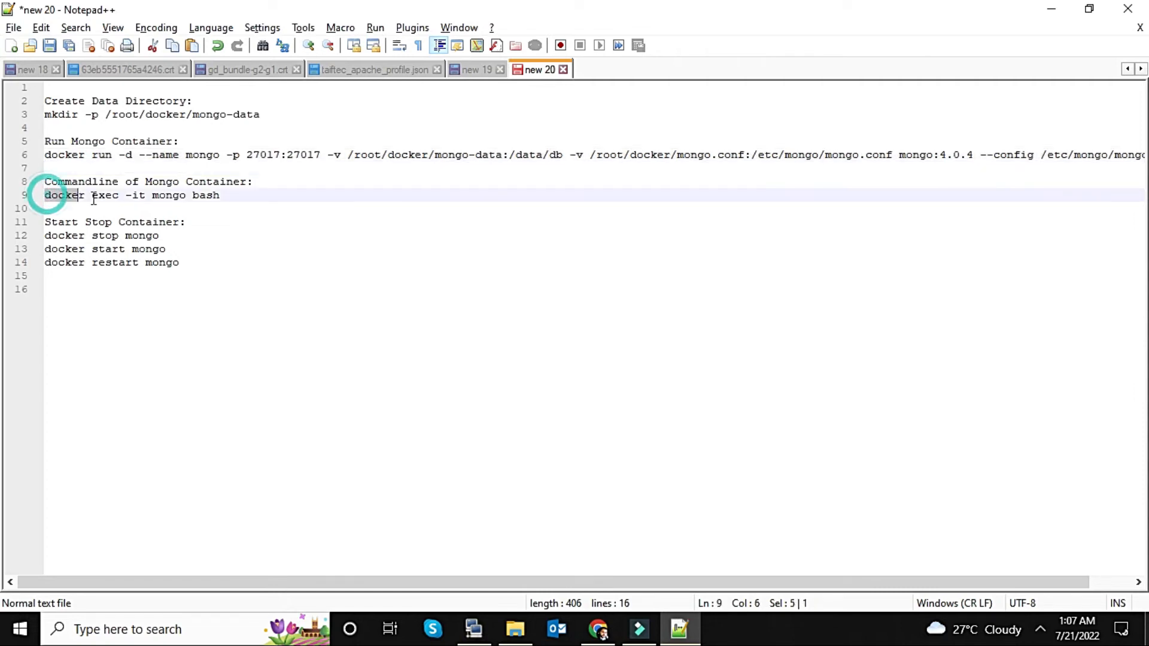
click(473, 629)
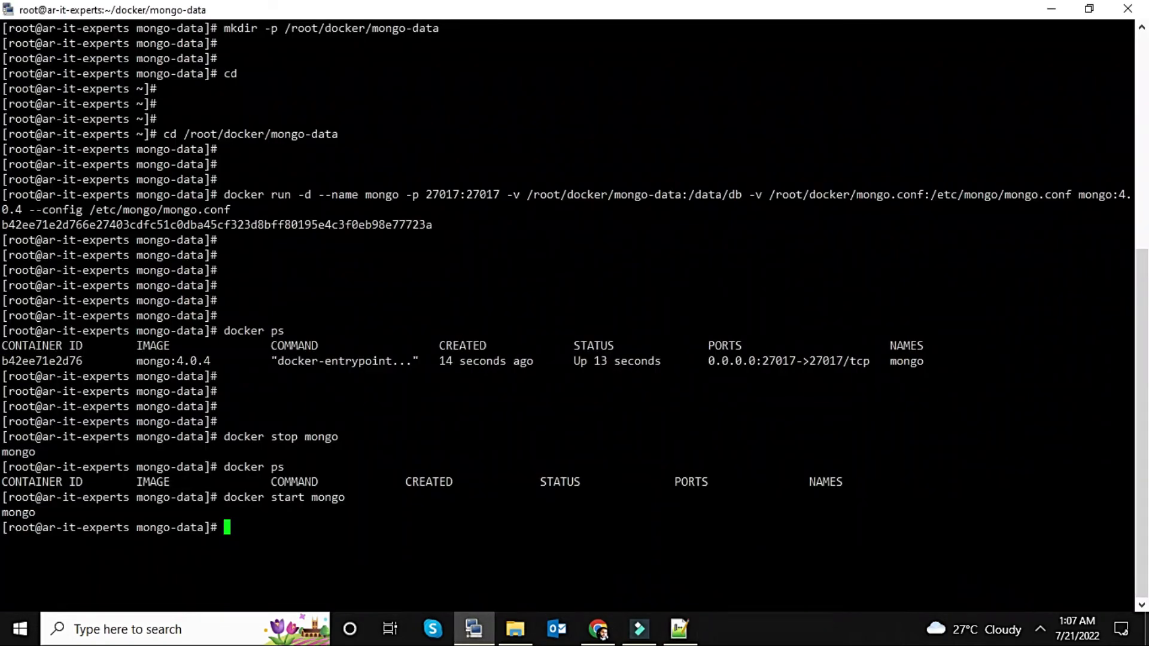
- Enter the container with docker exec -it mongo bash and start the MongoDB 4.0.4 shell
key(Return)
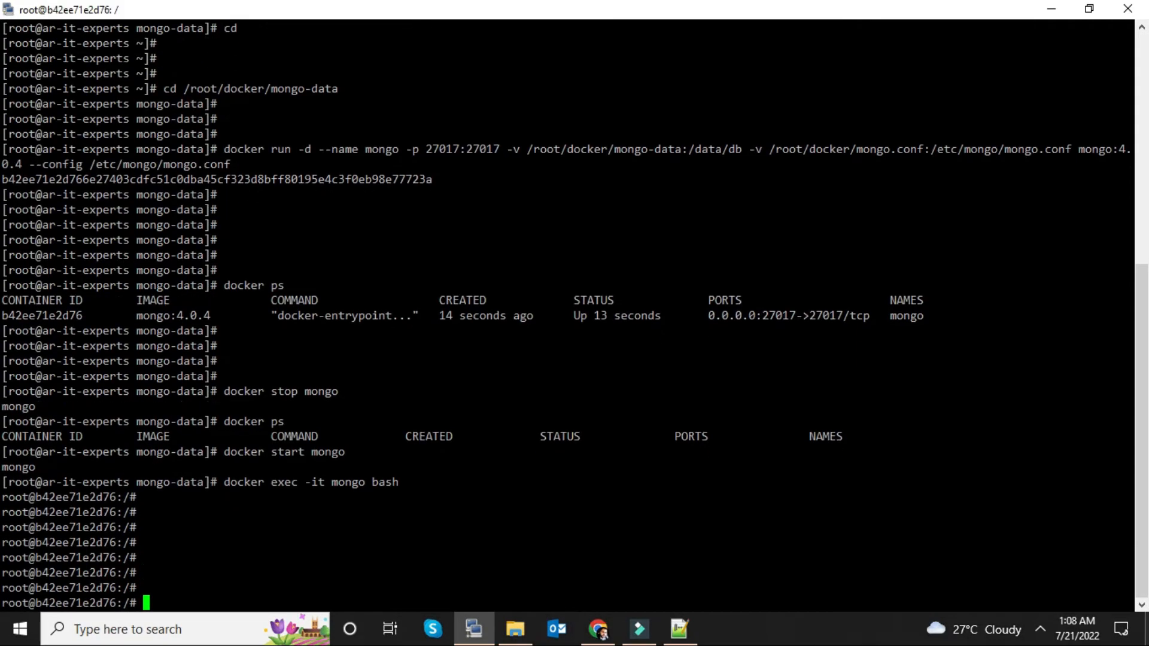
text(mon)
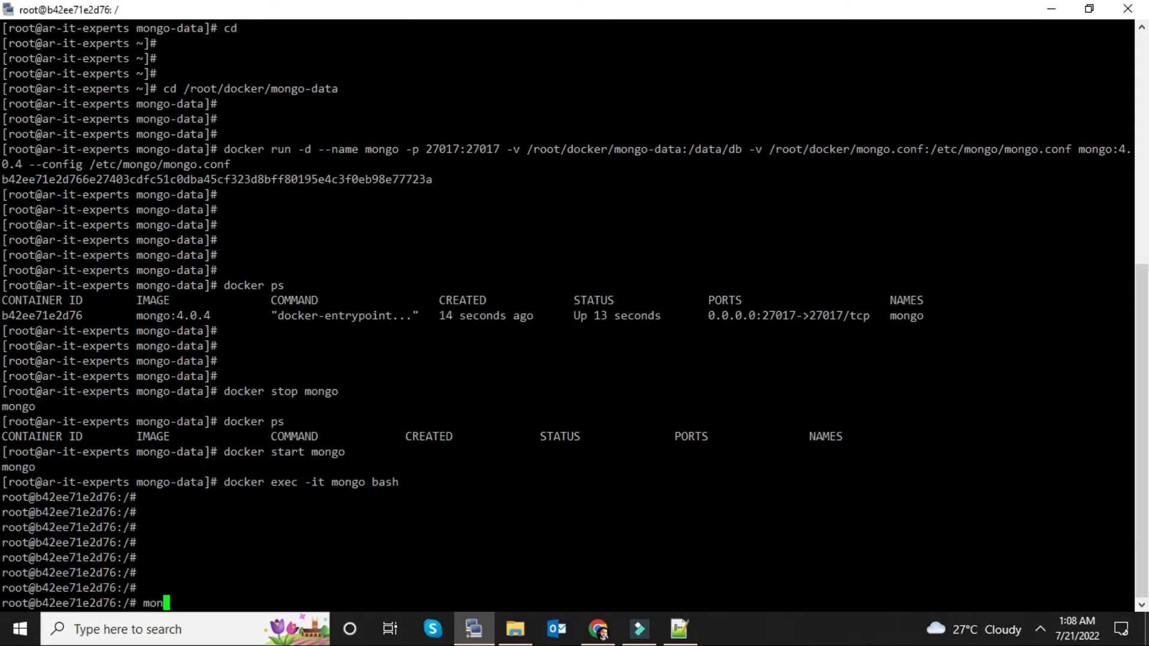
text(go])
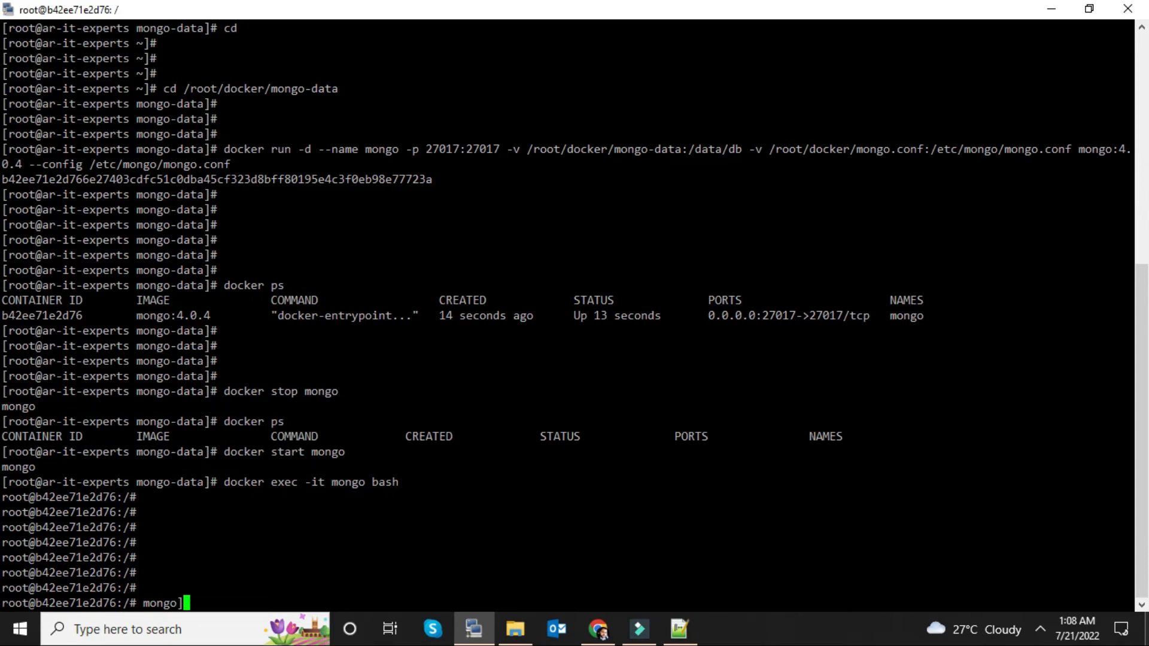
key(Return)
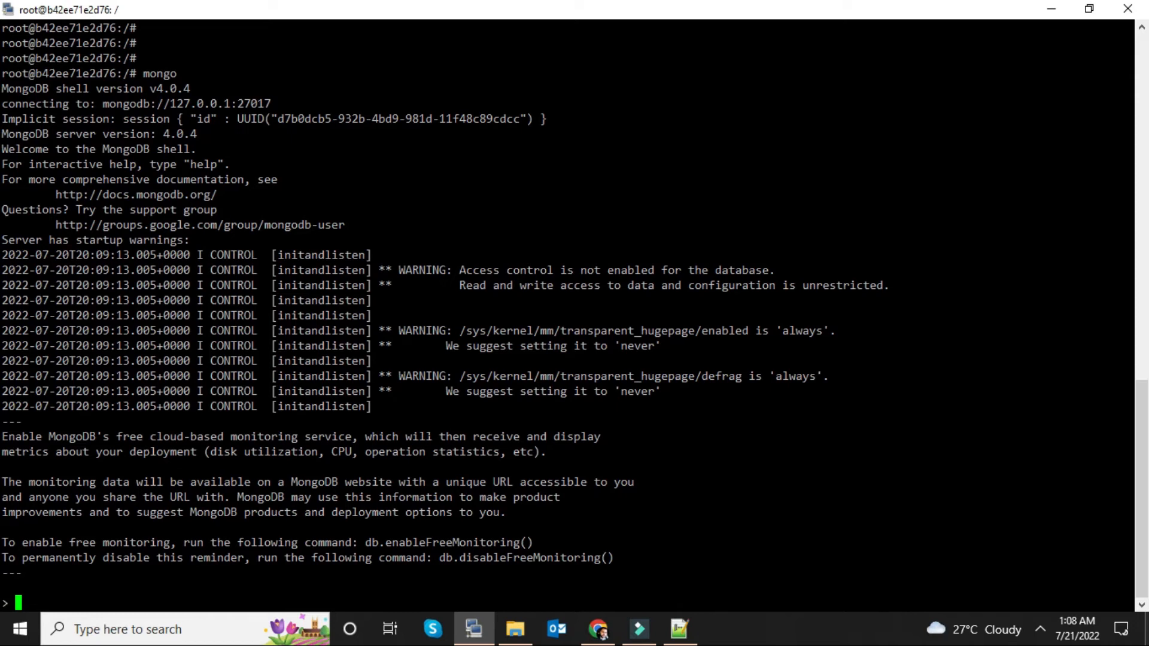
- Try a dbs query that fails, then exit back to the container's bash prompt
text(dbs)
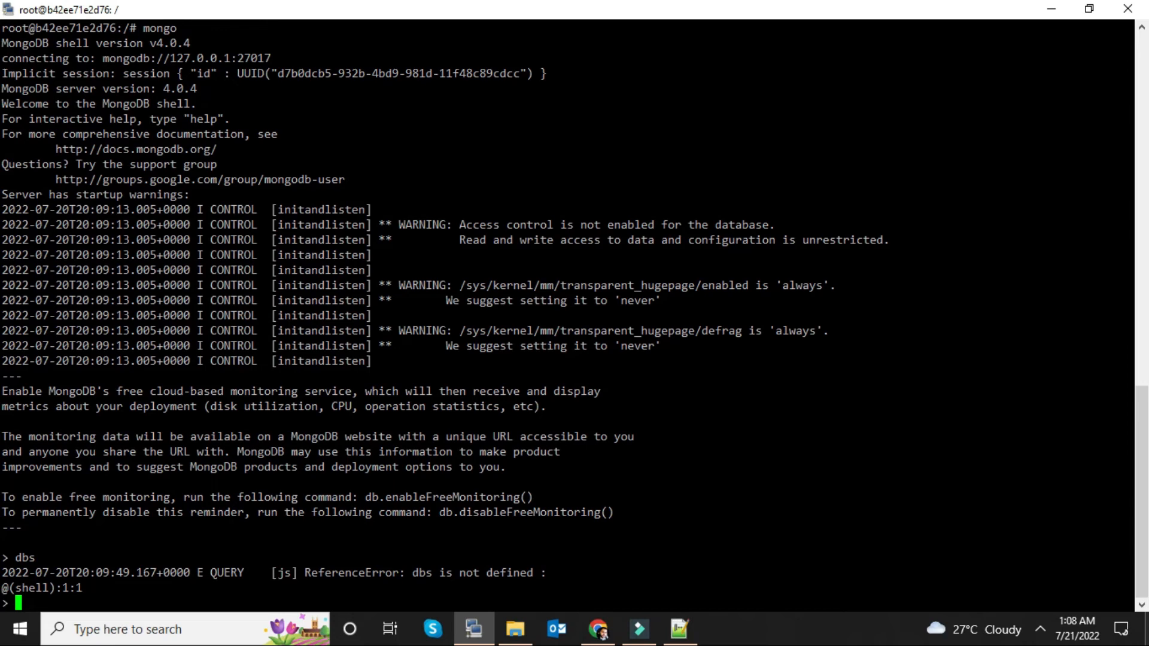
text(e)
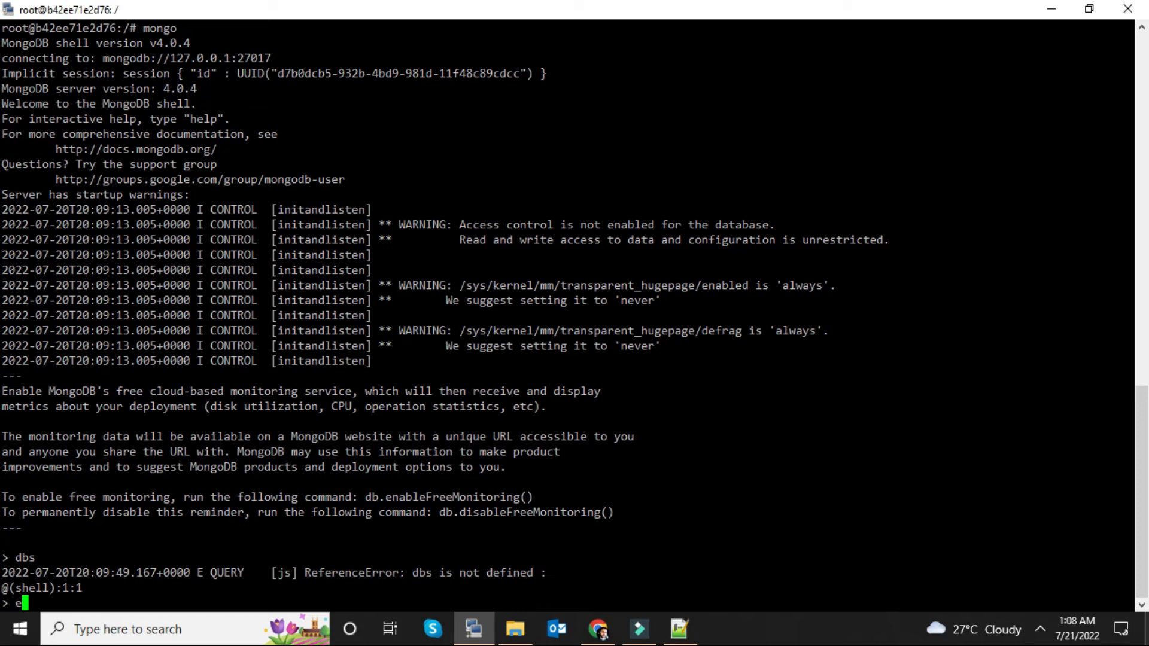
text(xi)
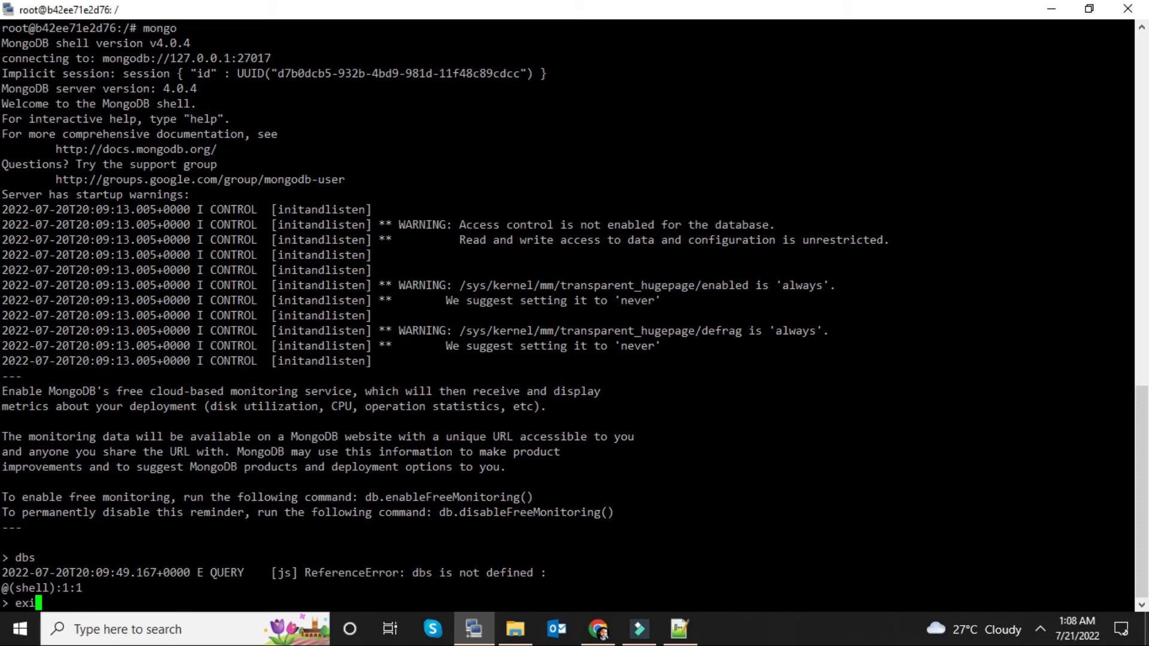
key(Return)
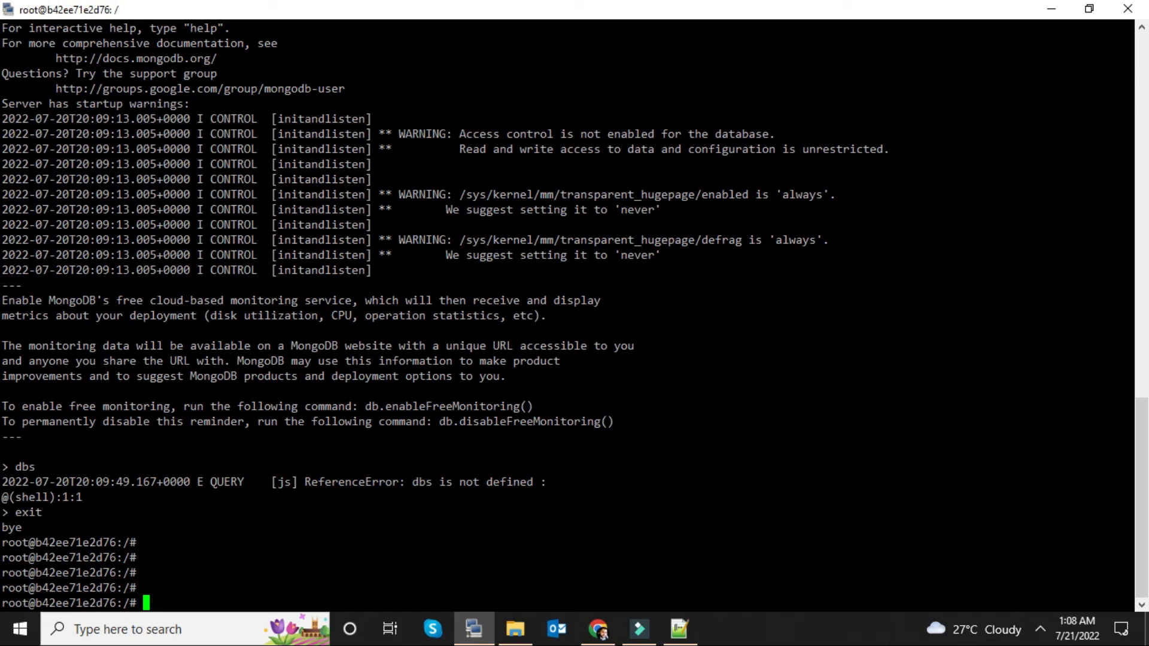
mouse_move(688, 629)
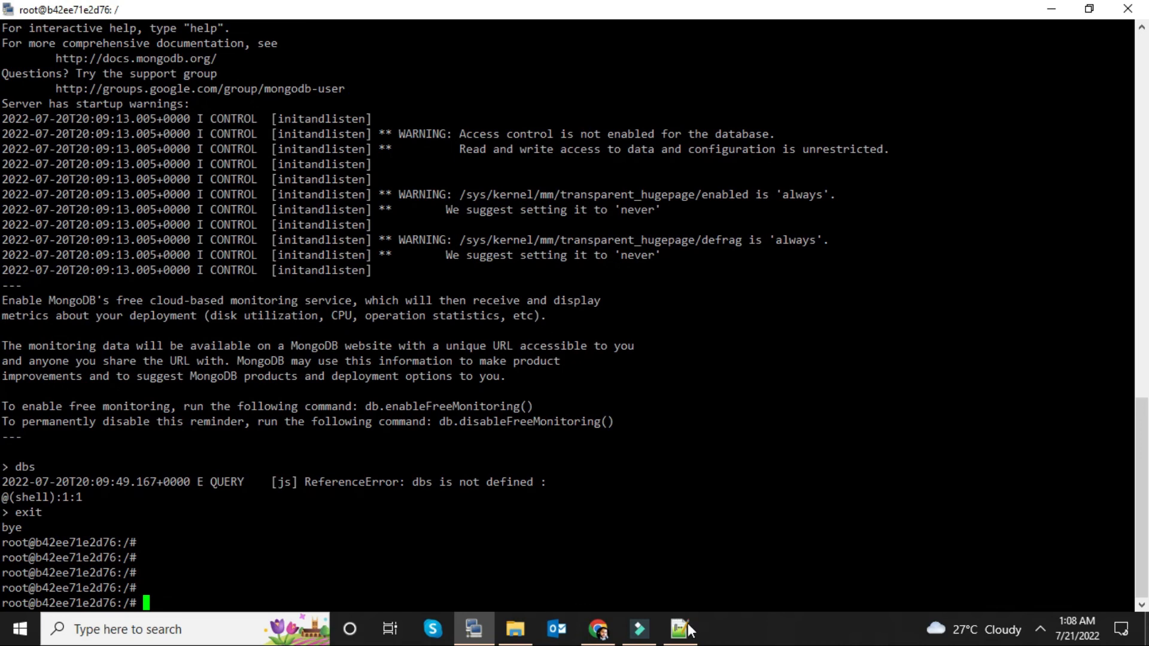
- Bring the Notepad++ setup notes with the docker exec line back to the front
click(678, 629)
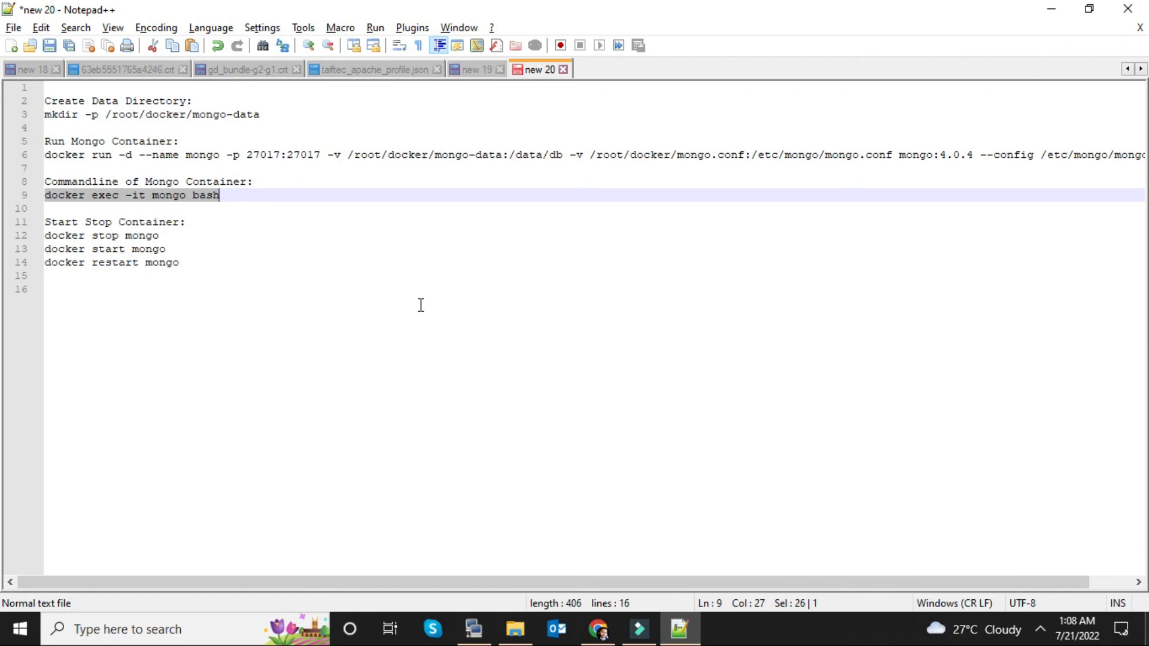
mouse_move(703, 389)
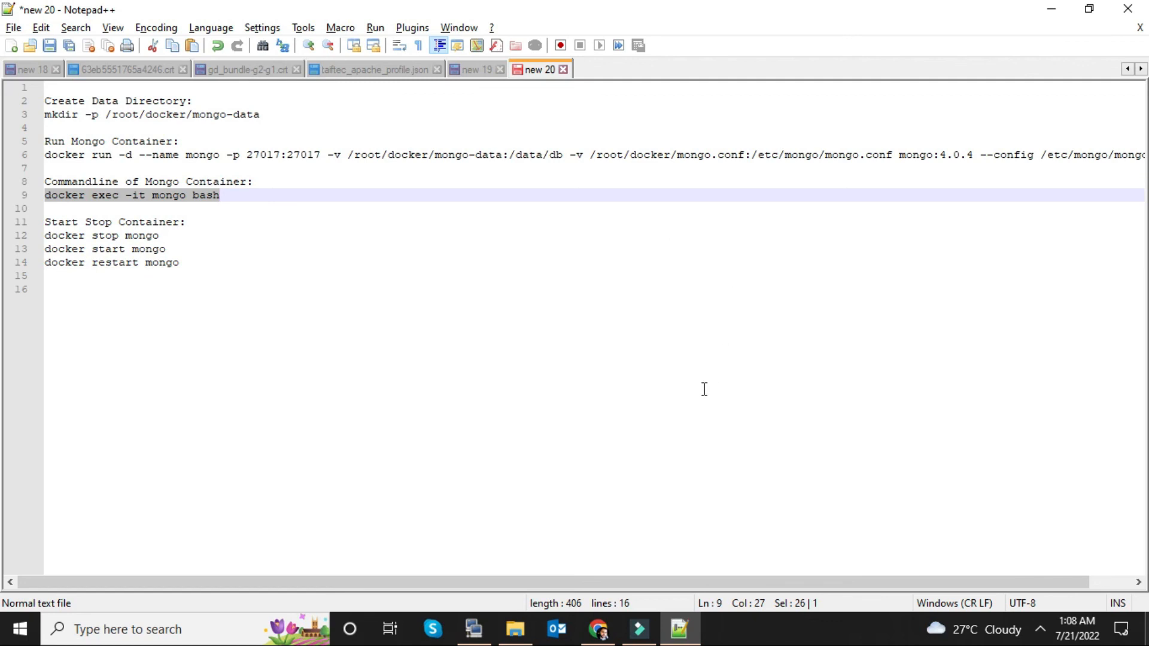